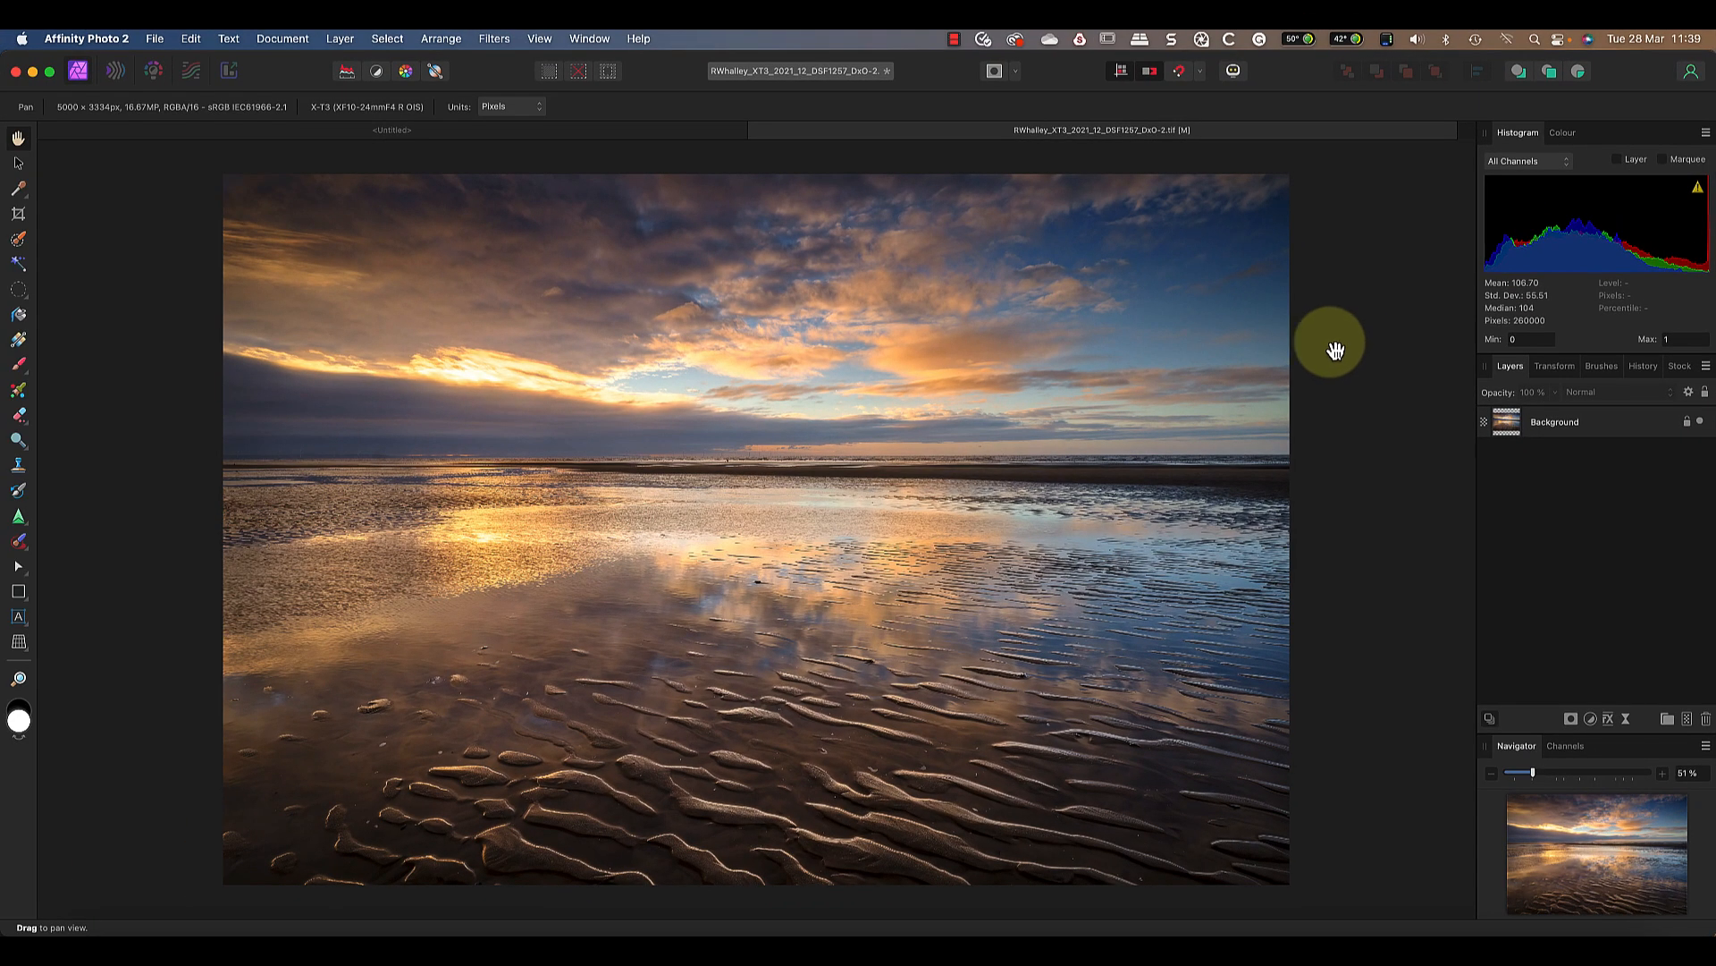
{"action": "mouse_move", "coordinate": [18, 170]}
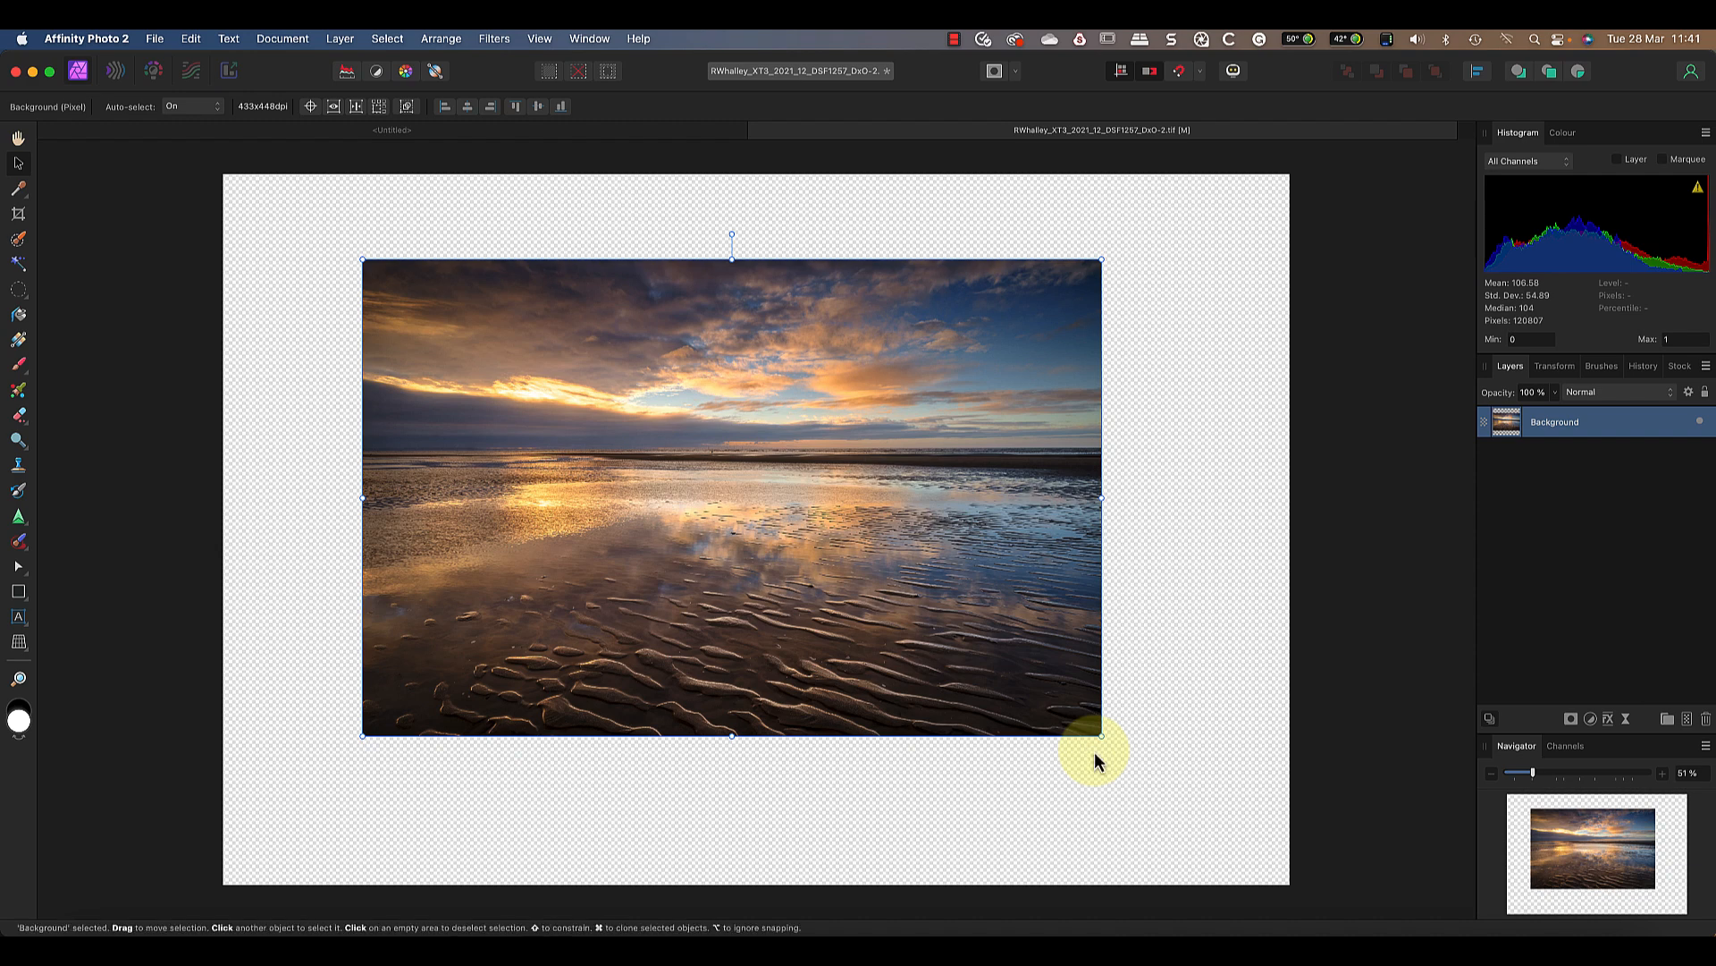
{"action": "mouse_move", "coordinate": [822, 293]}
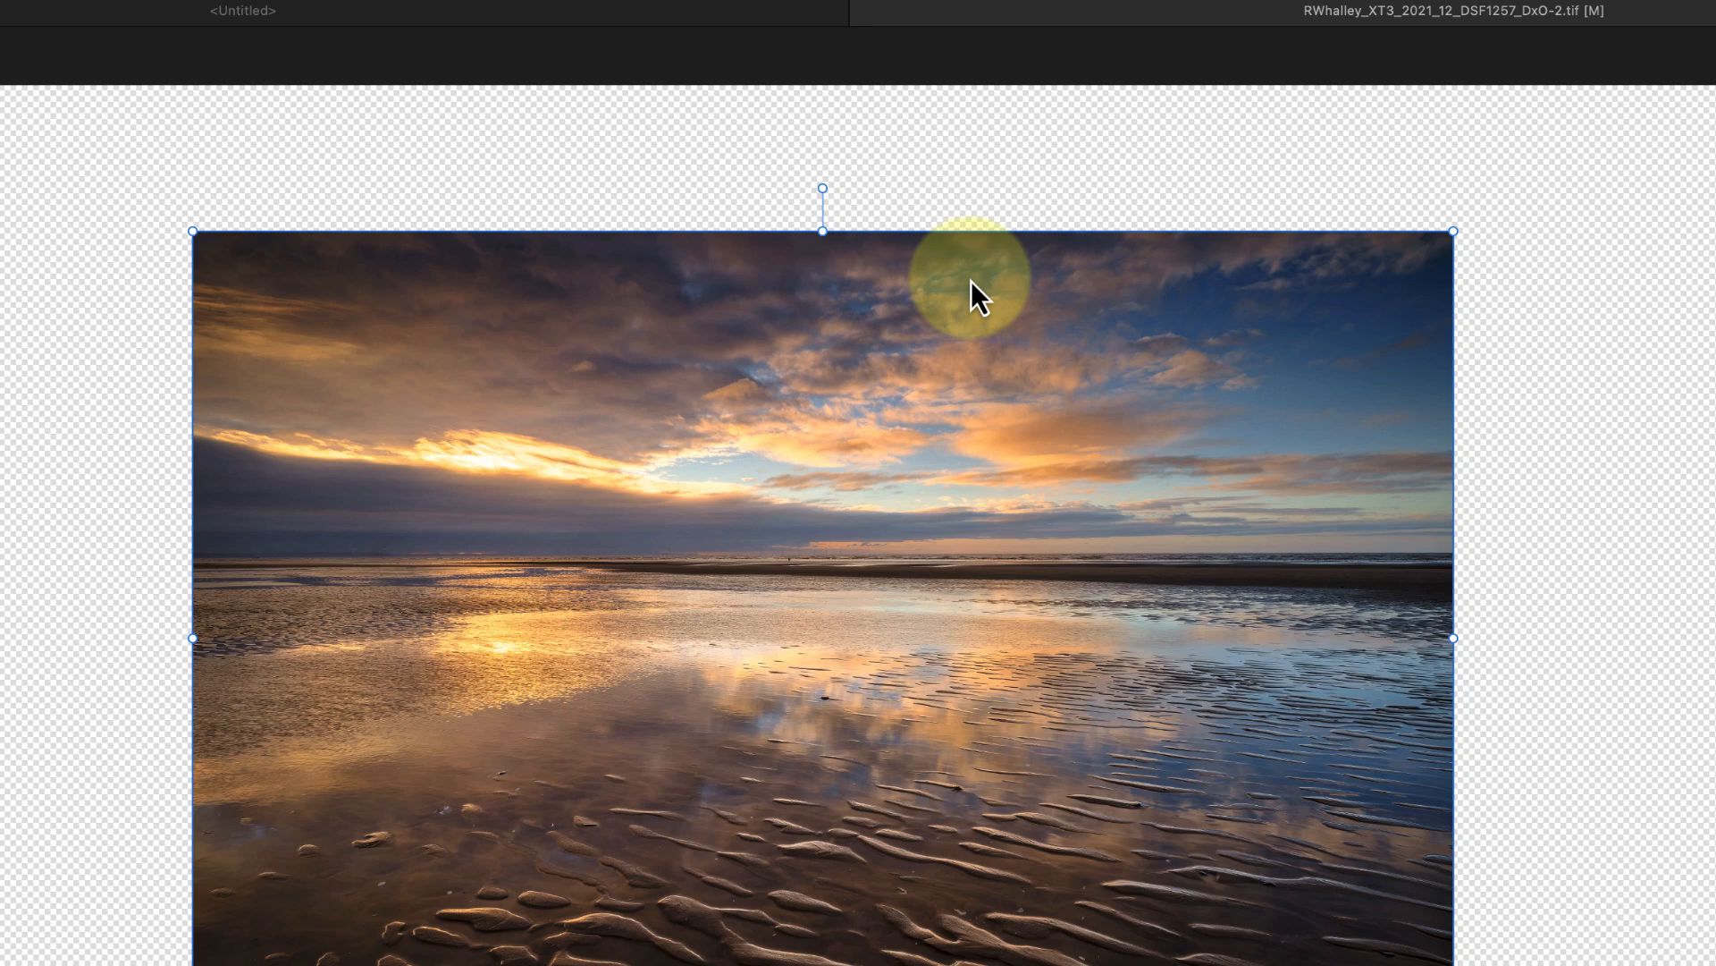
{"action": "mouse_move", "coordinate": [819, 189]}
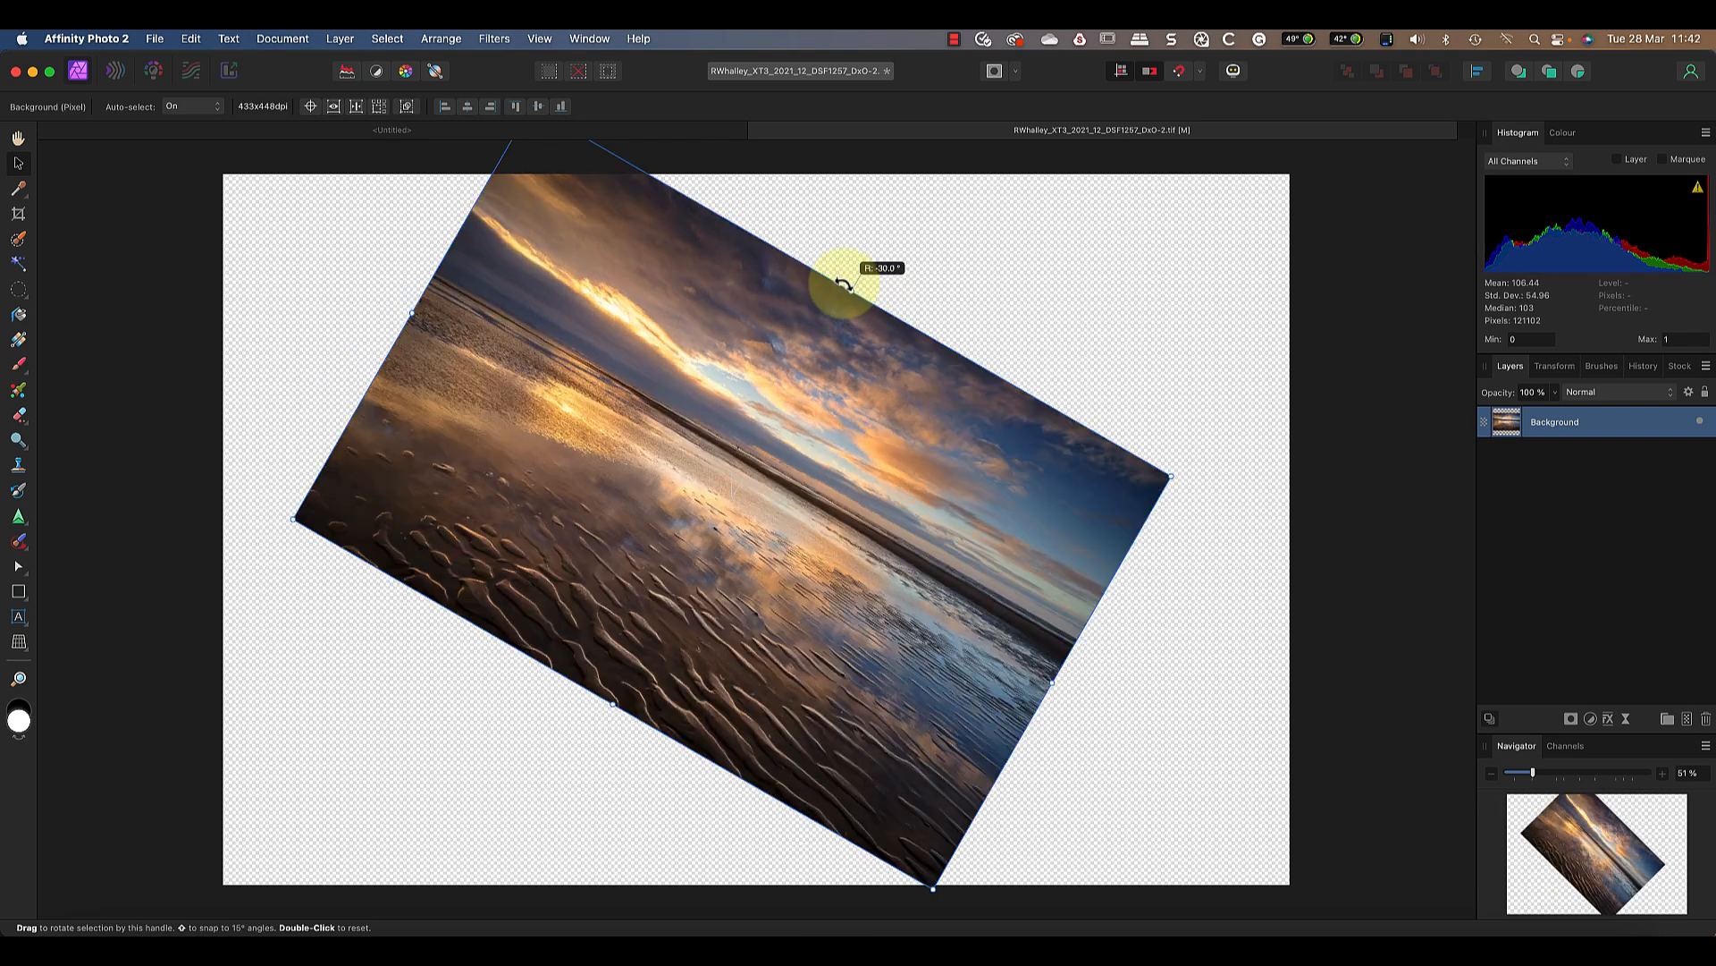
{"action": "double_click", "coordinate": [843, 284]}
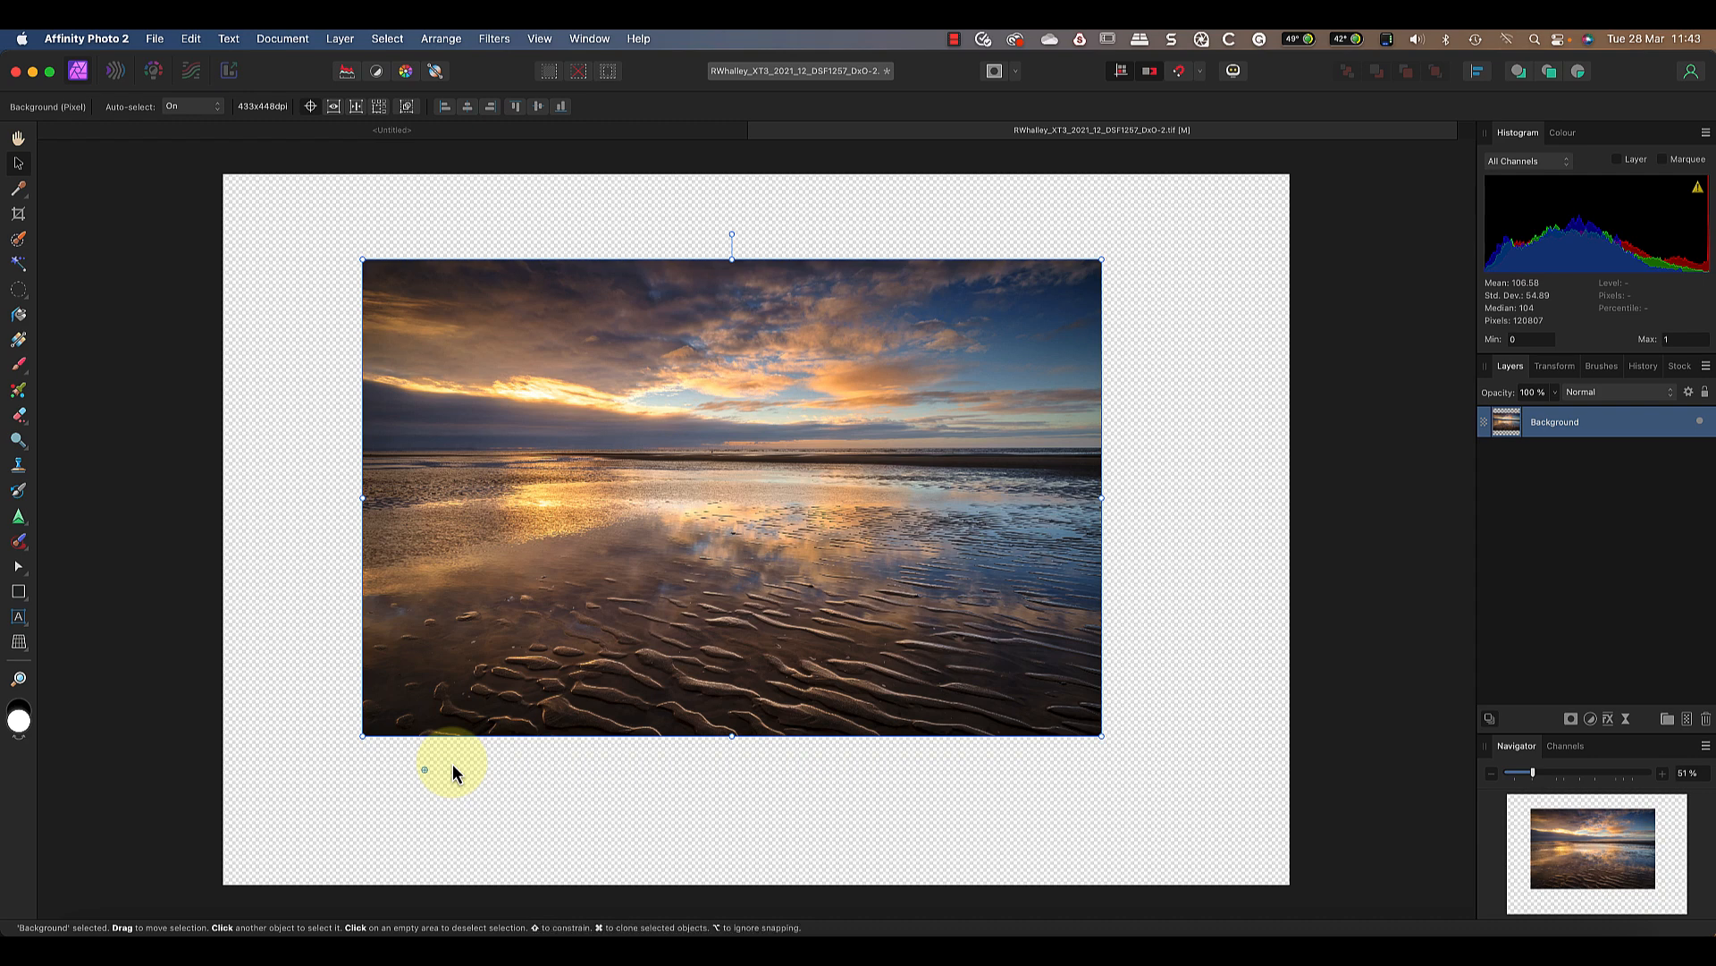
{"action": "left_click_drag", "start_coordinate": [731, 237], "coordinate": [793, 268]}
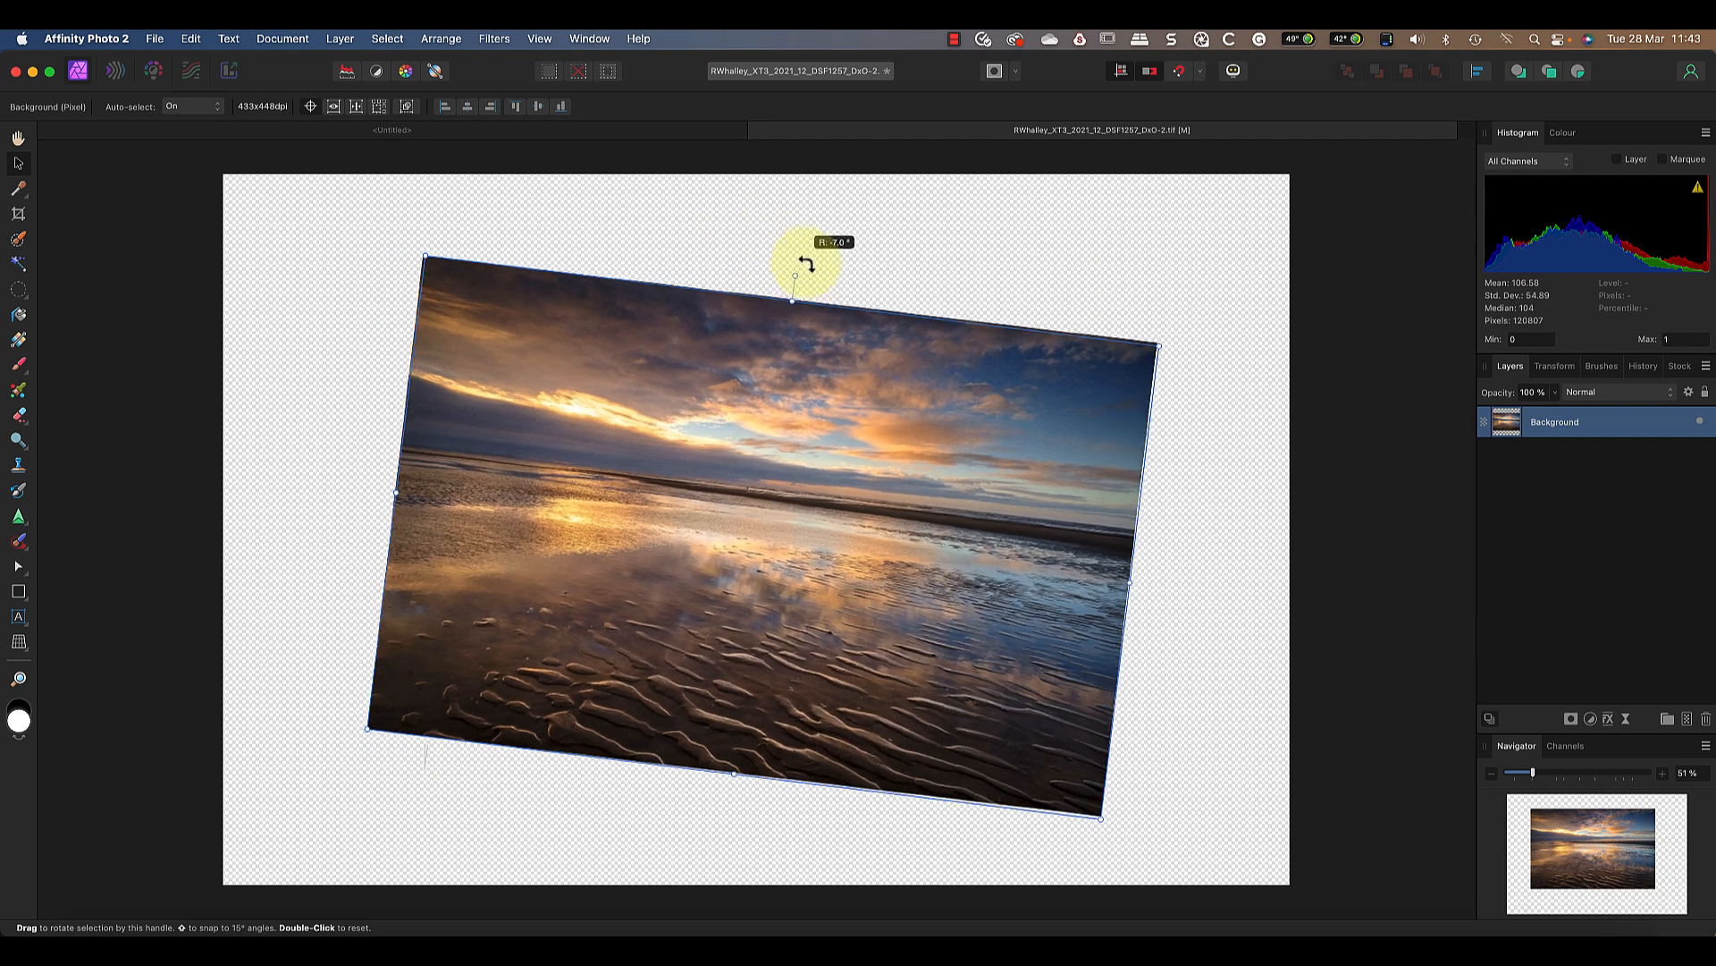
{"action": "left_click_drag", "start_coordinate": [791, 268], "coordinate": [745, 220]}
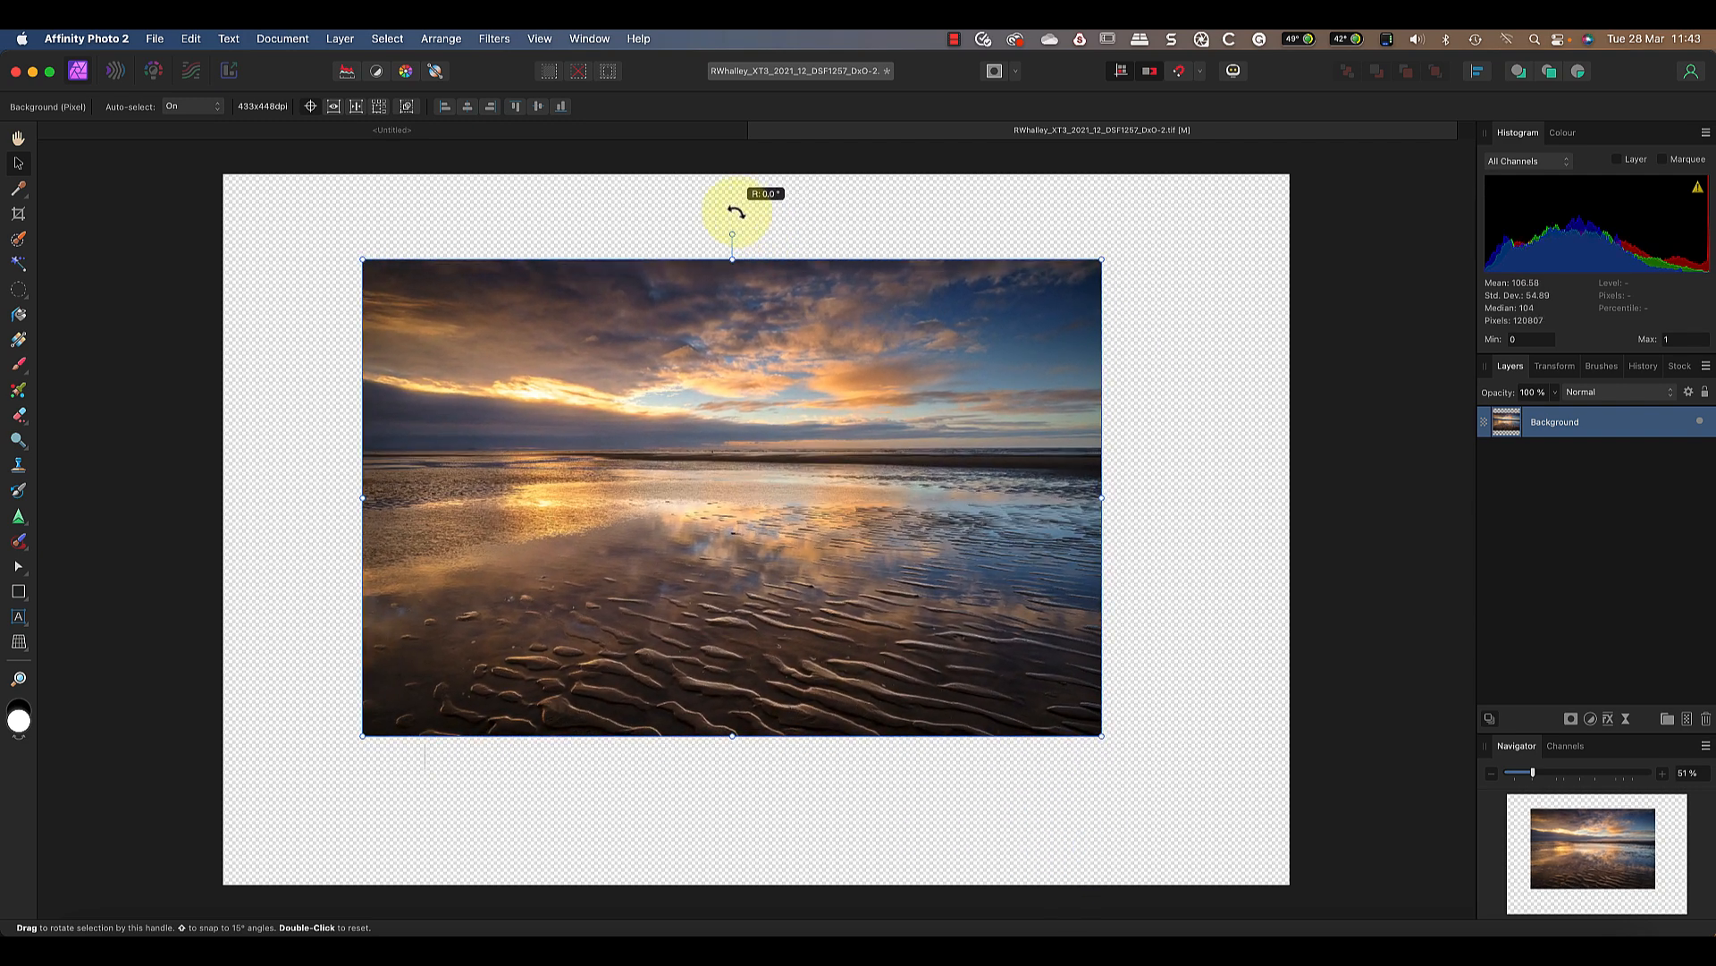
{"action": "mouse_move", "coordinate": [424, 769]}
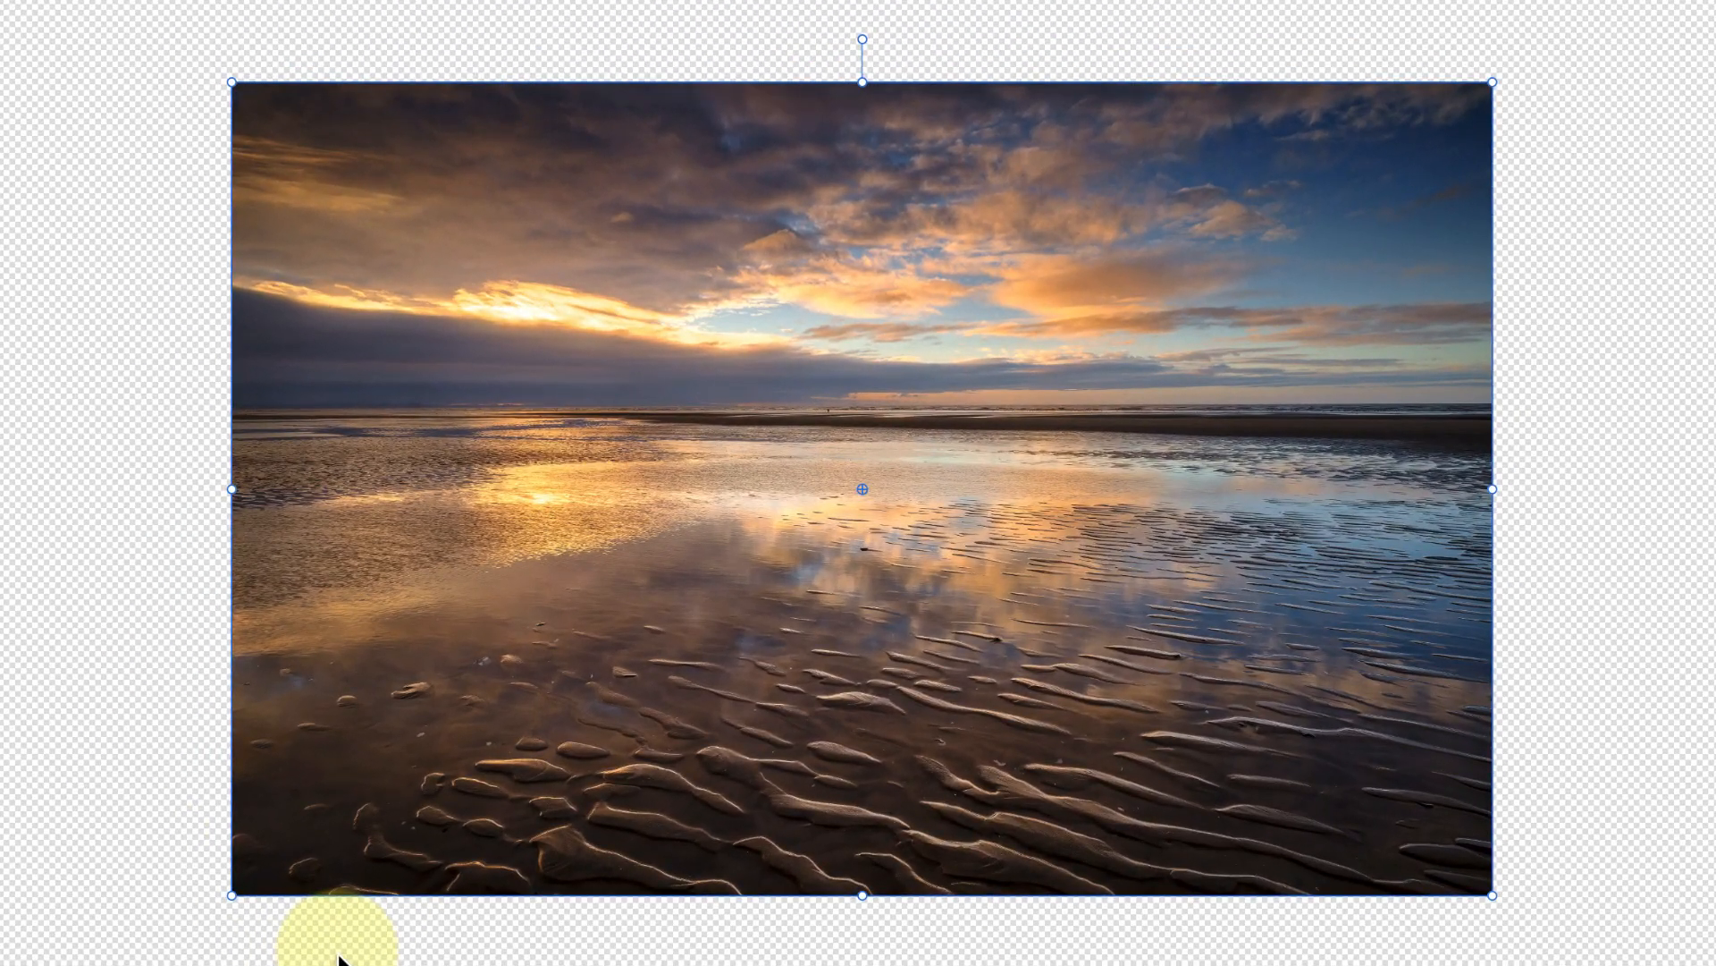
{"action": "mouse_move", "coordinate": [863, 491]}
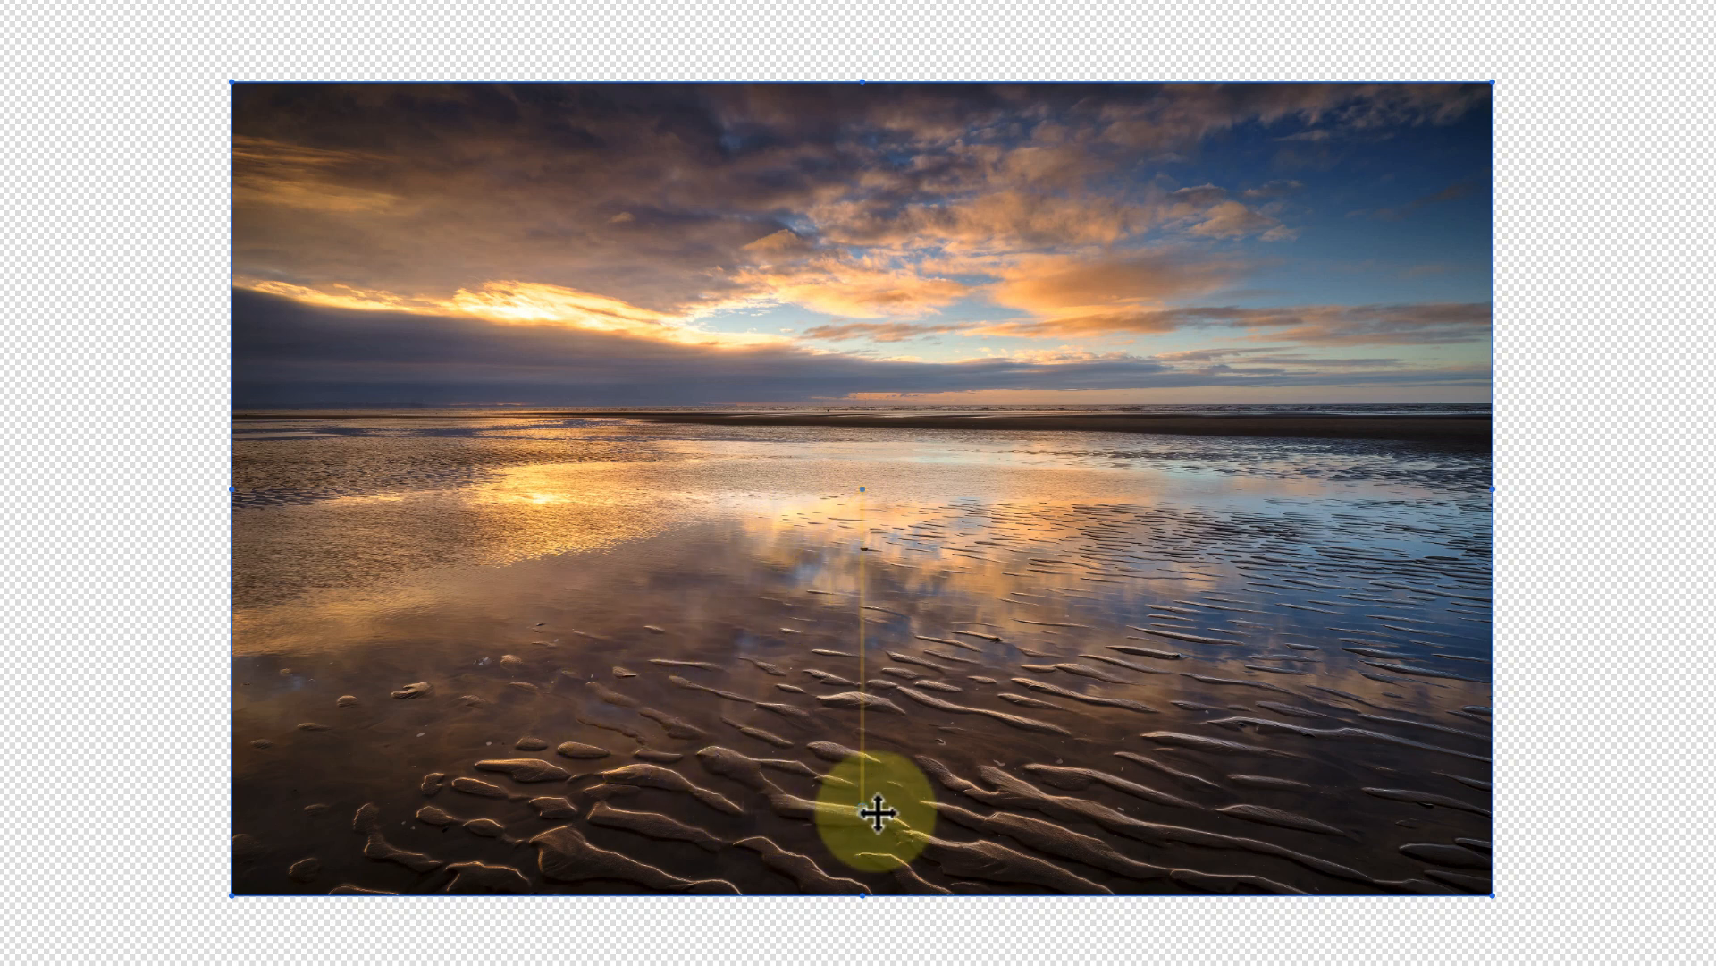
{"action": "mouse_move", "coordinate": [1250, 502]}
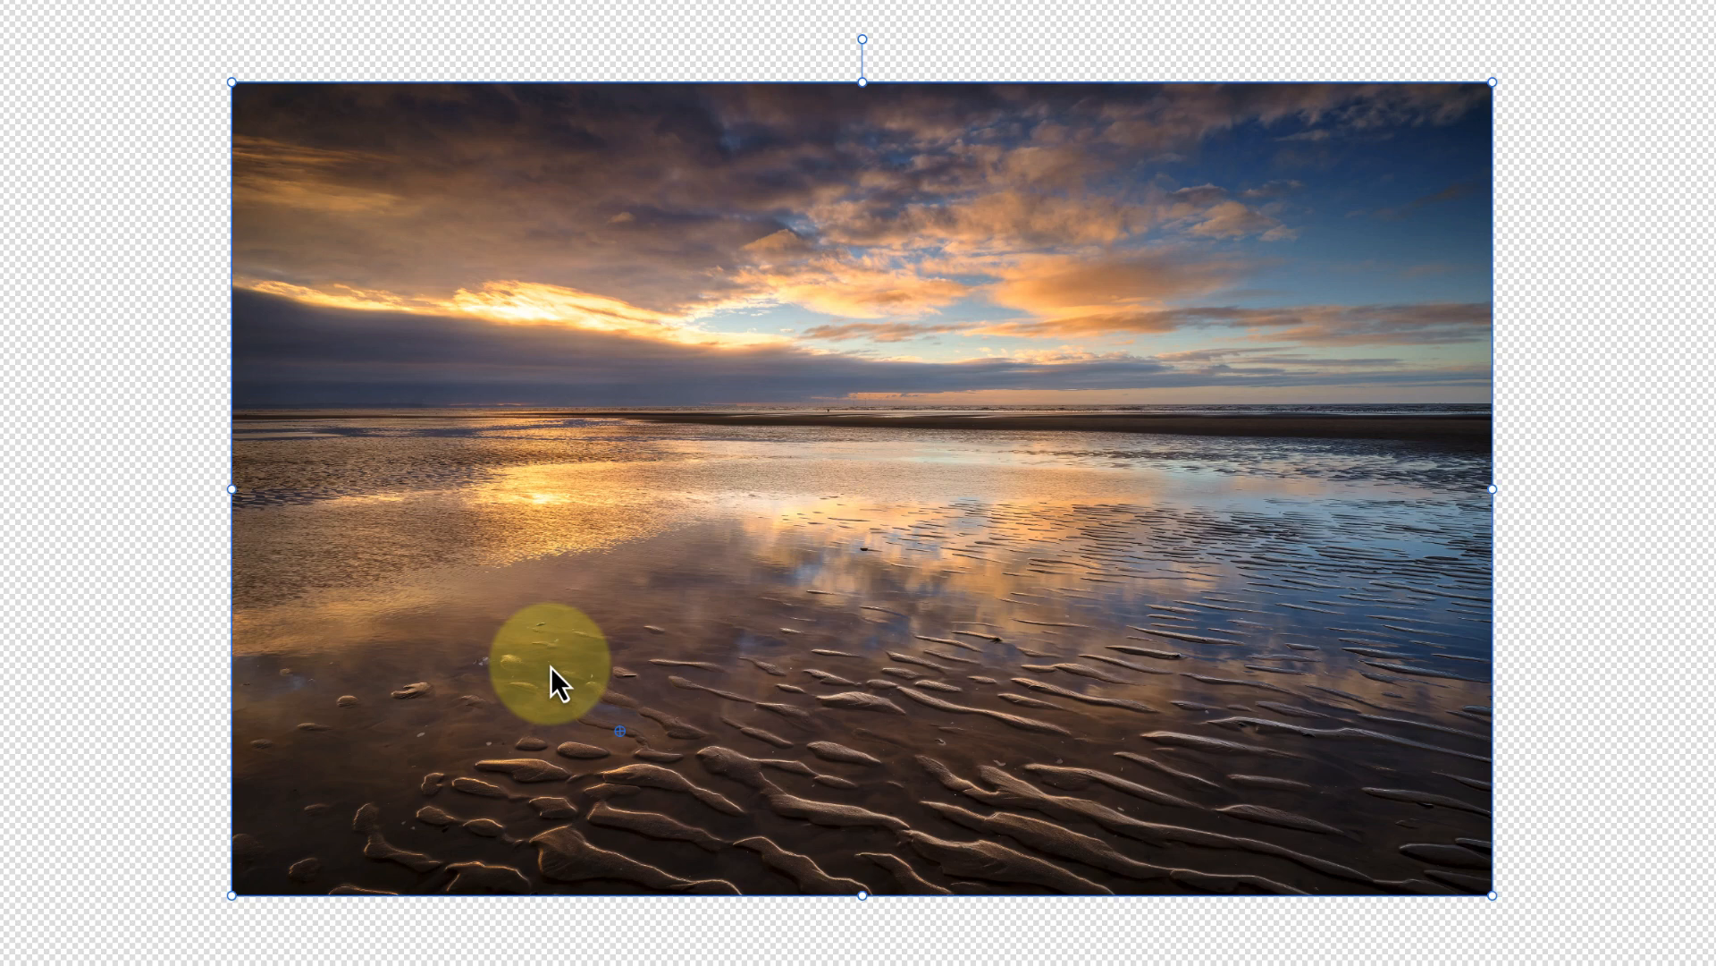
{"action": "mouse_move", "coordinate": [630, 755]}
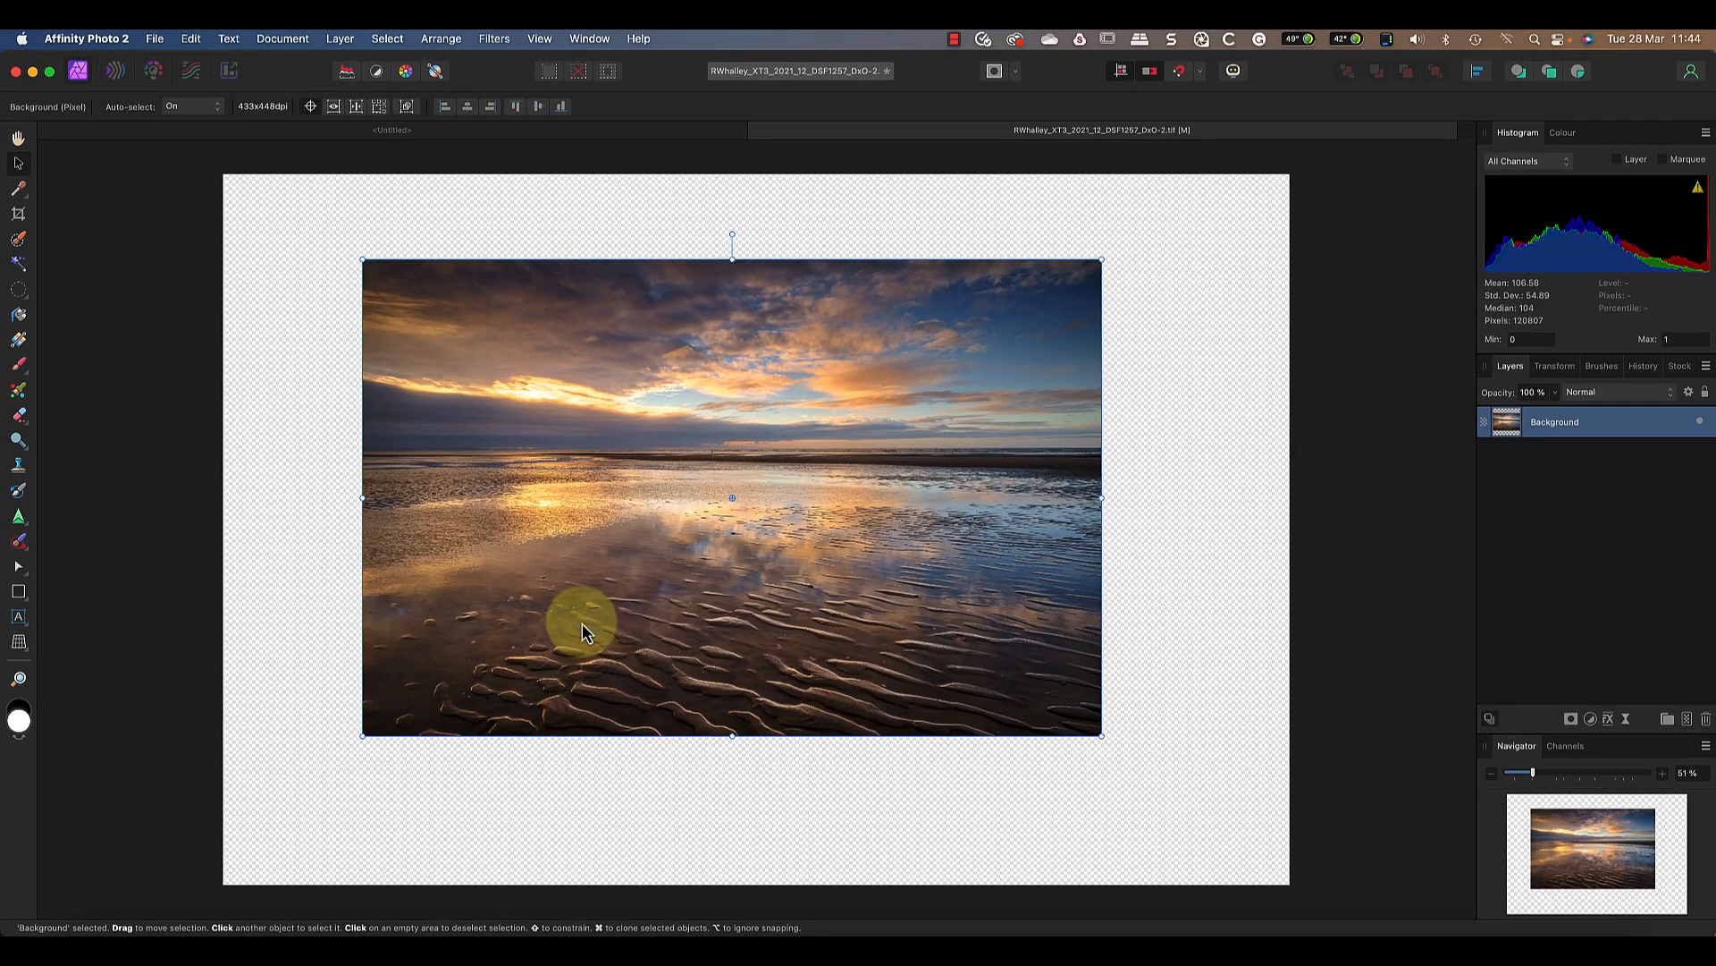
{"action": "mouse_move", "coordinate": [333, 106]}
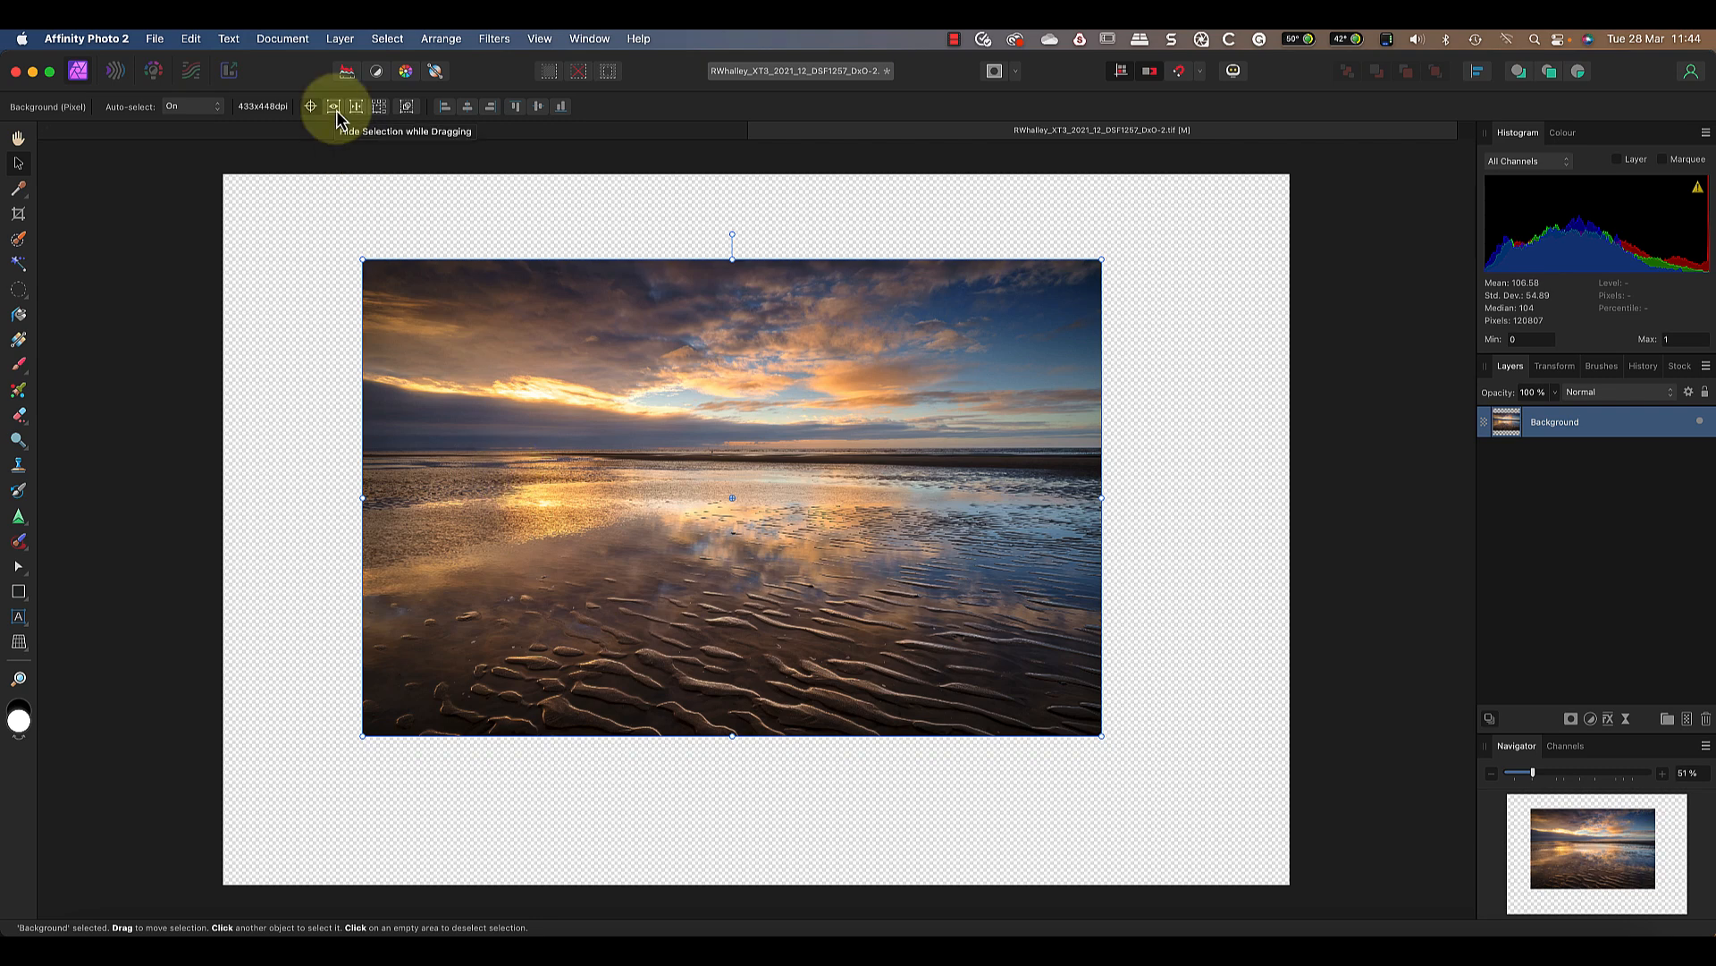
{"action": "mouse_move", "coordinate": [361, 140]}
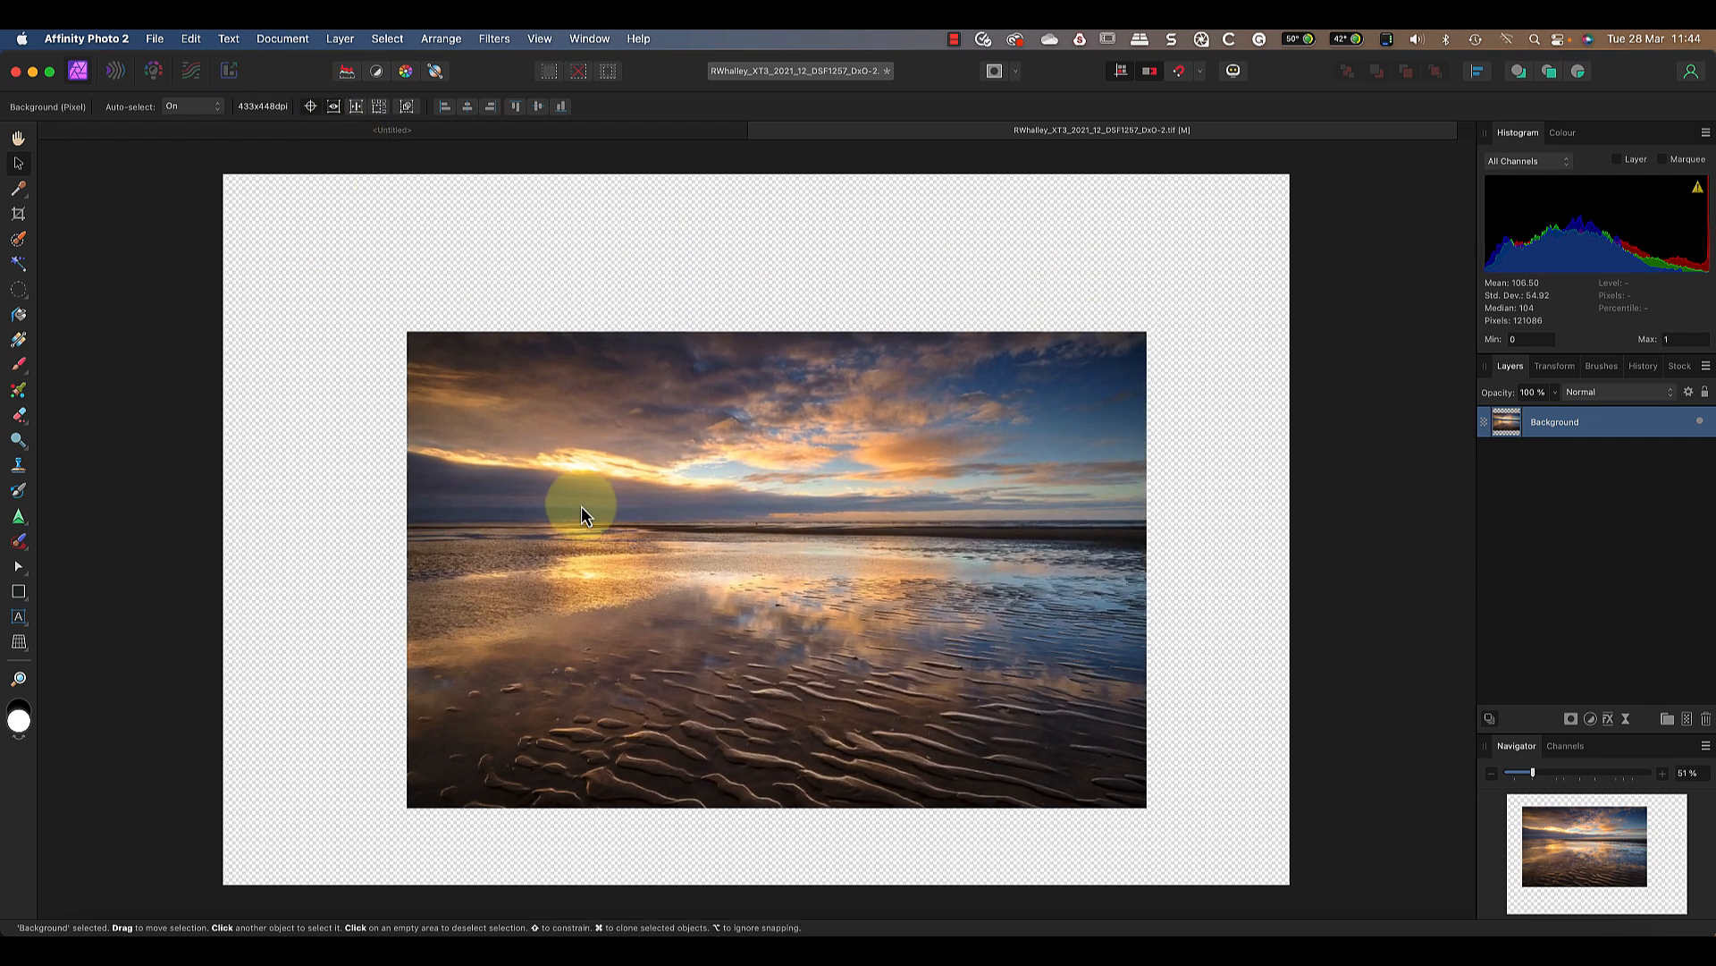
Start a new Artistic Text entry on the photo near the horizon.
{"action": "left_click", "coordinate": [310, 106]}
{"action": "type", "text": "Fo"}
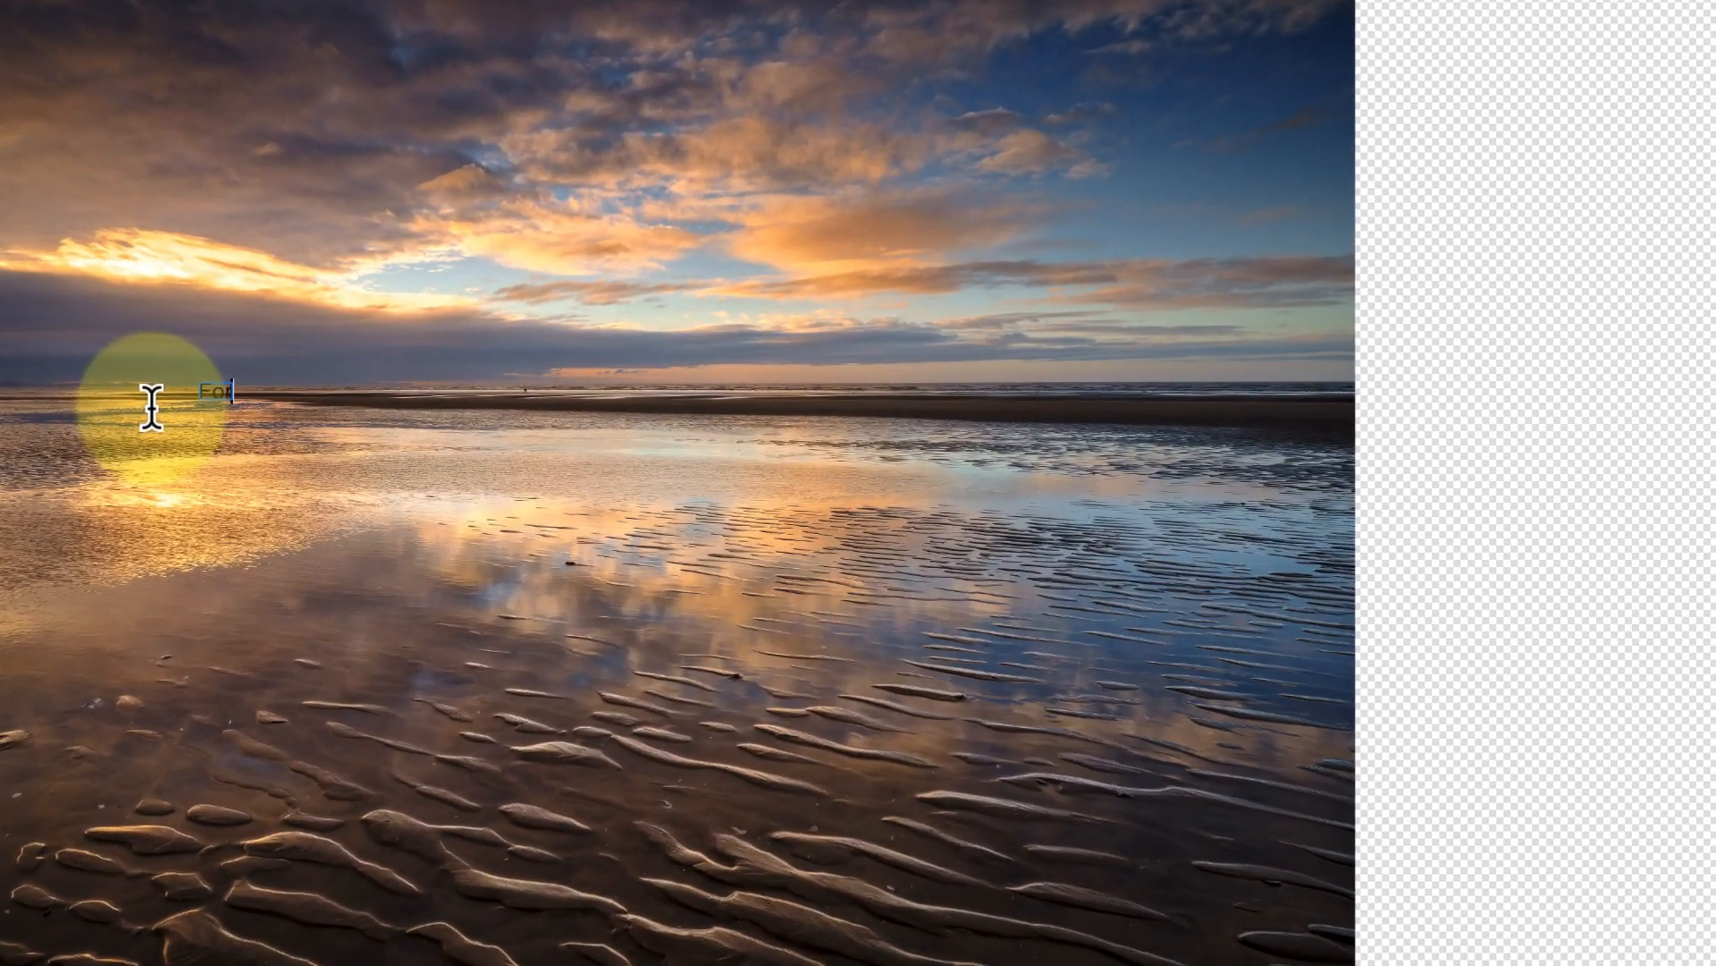
Complete the words 'Formby Beach' in black Arial and finish editing.
{"action": "type", "text": "rmby Bea"}
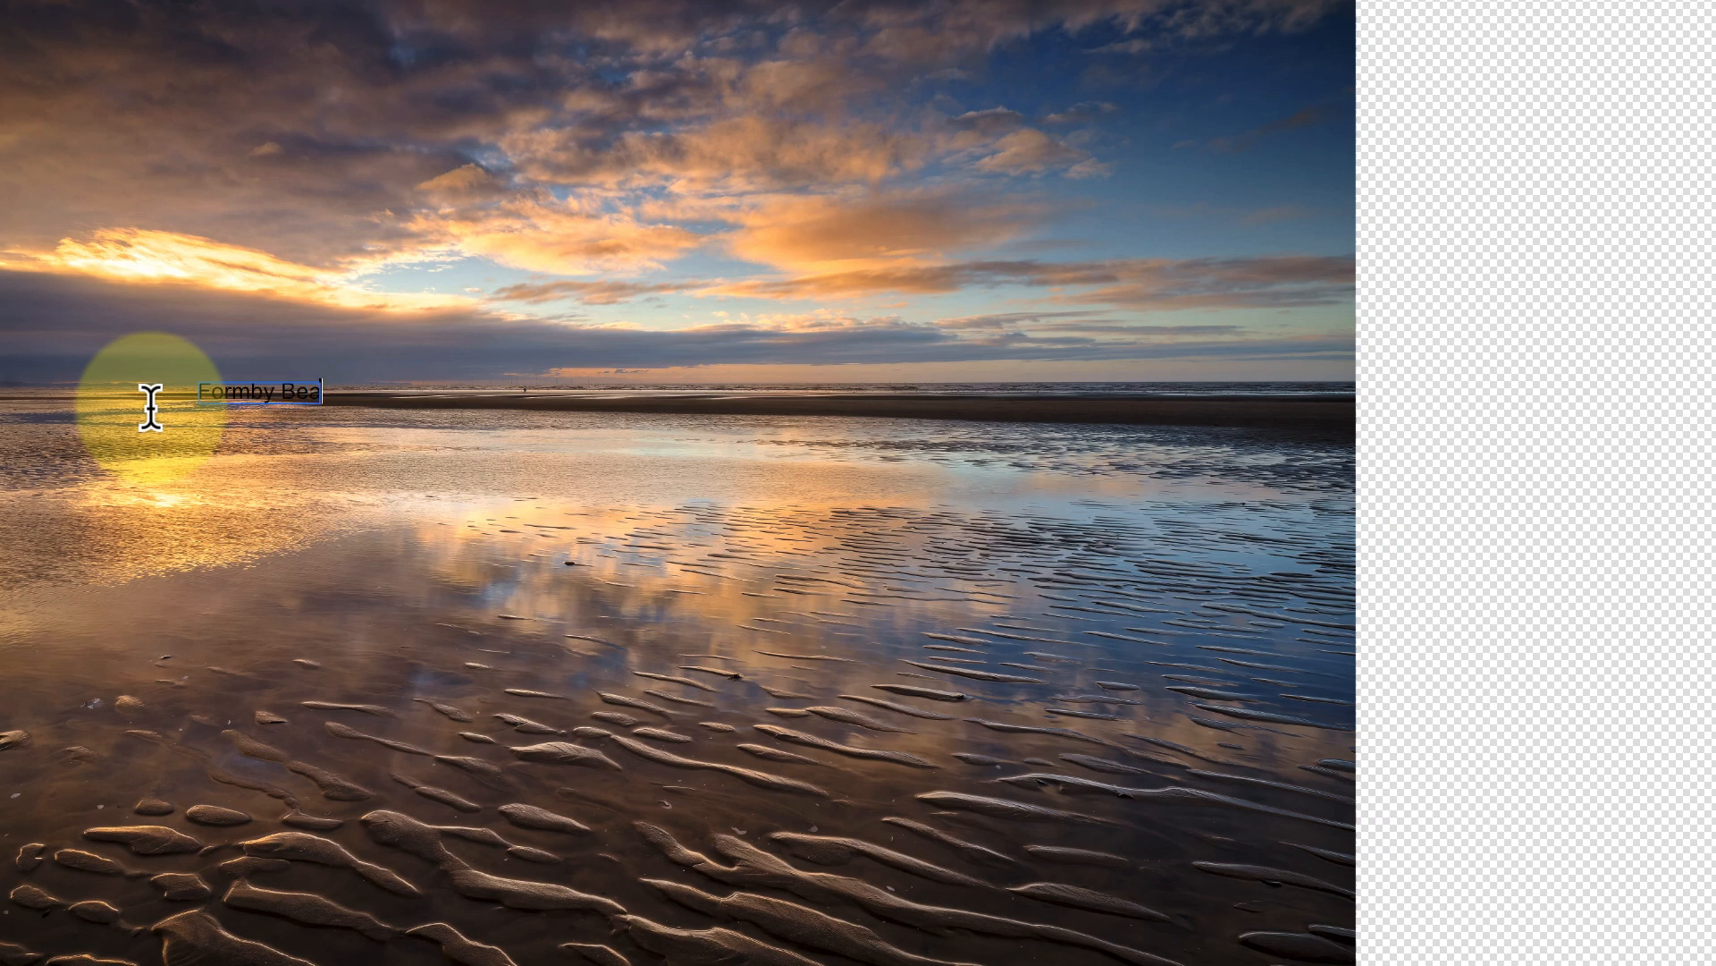
{"action": "type", "text": "ch"}
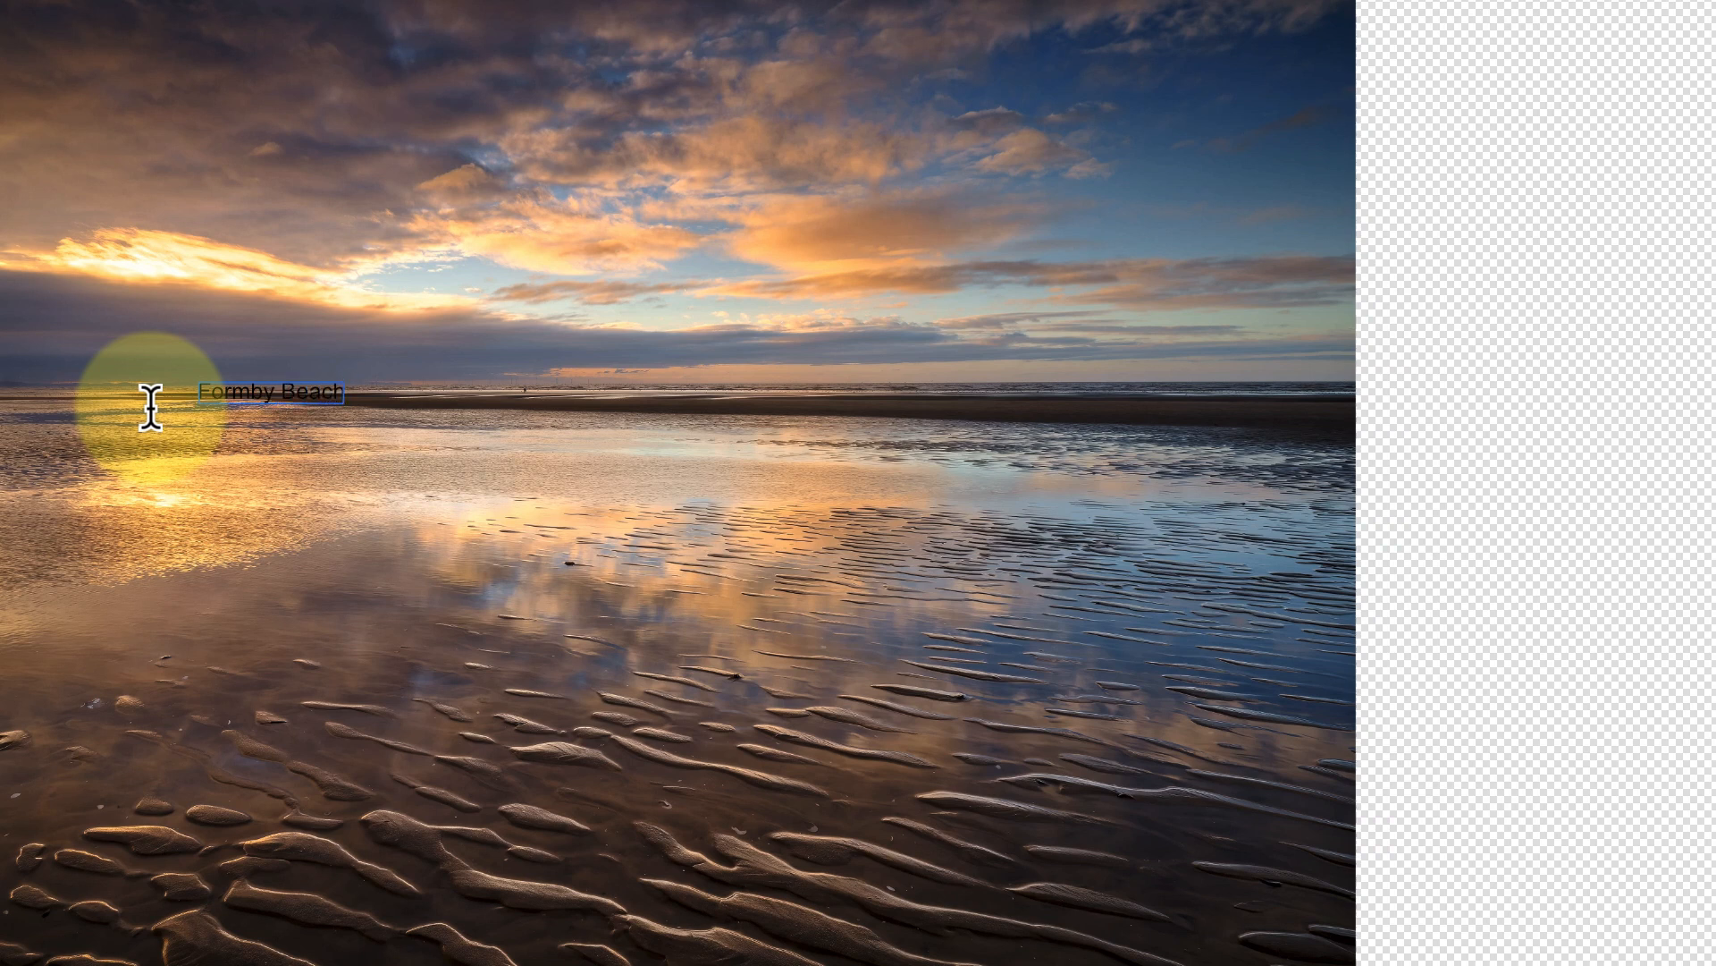
{"action": "left_click", "coordinate": [269, 392]}
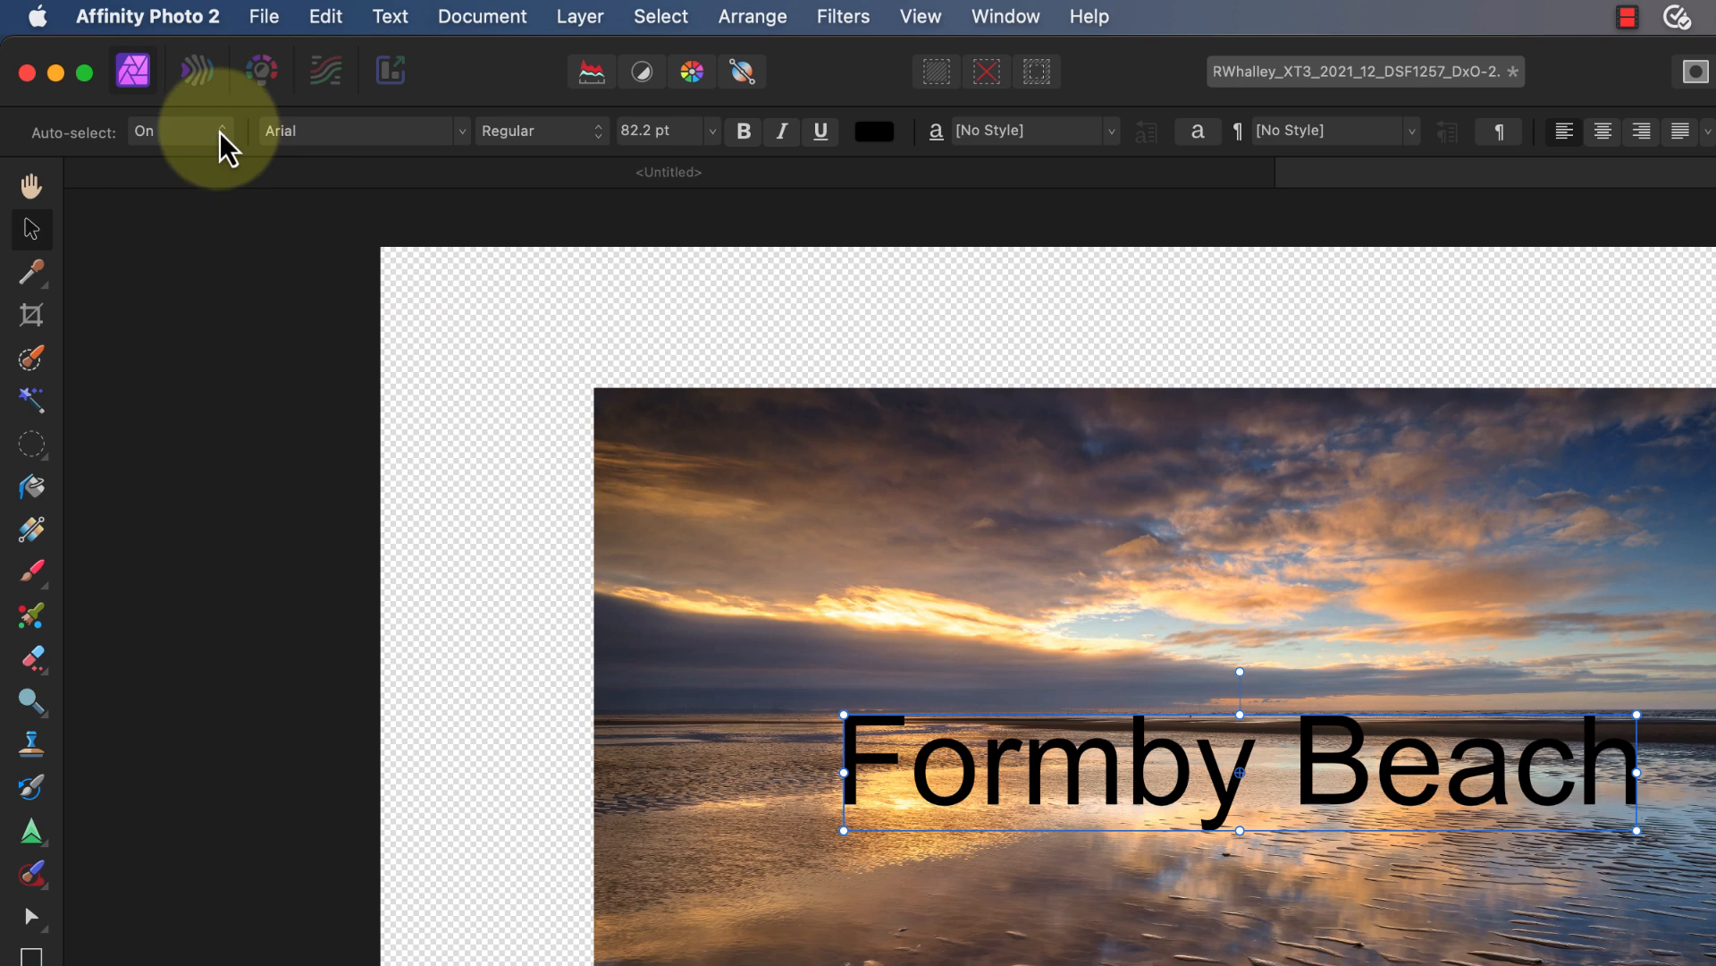
{"action": "left_click", "coordinate": [181, 131]}
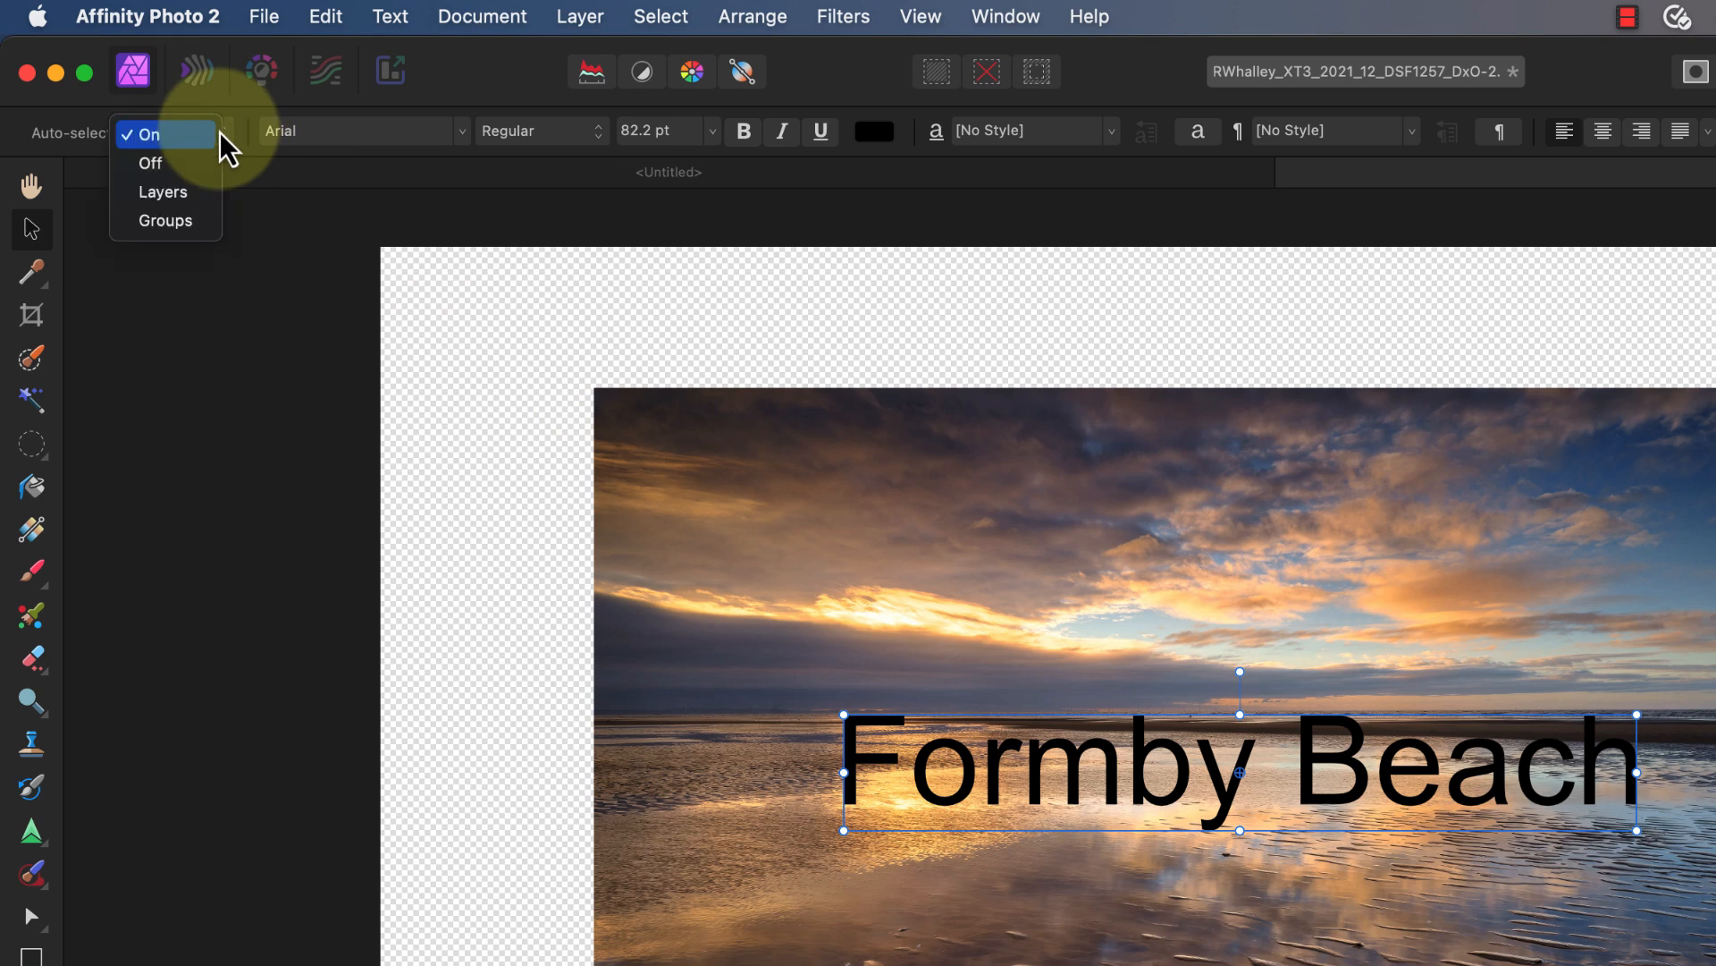
{"action": "mouse_move", "coordinate": [162, 191]}
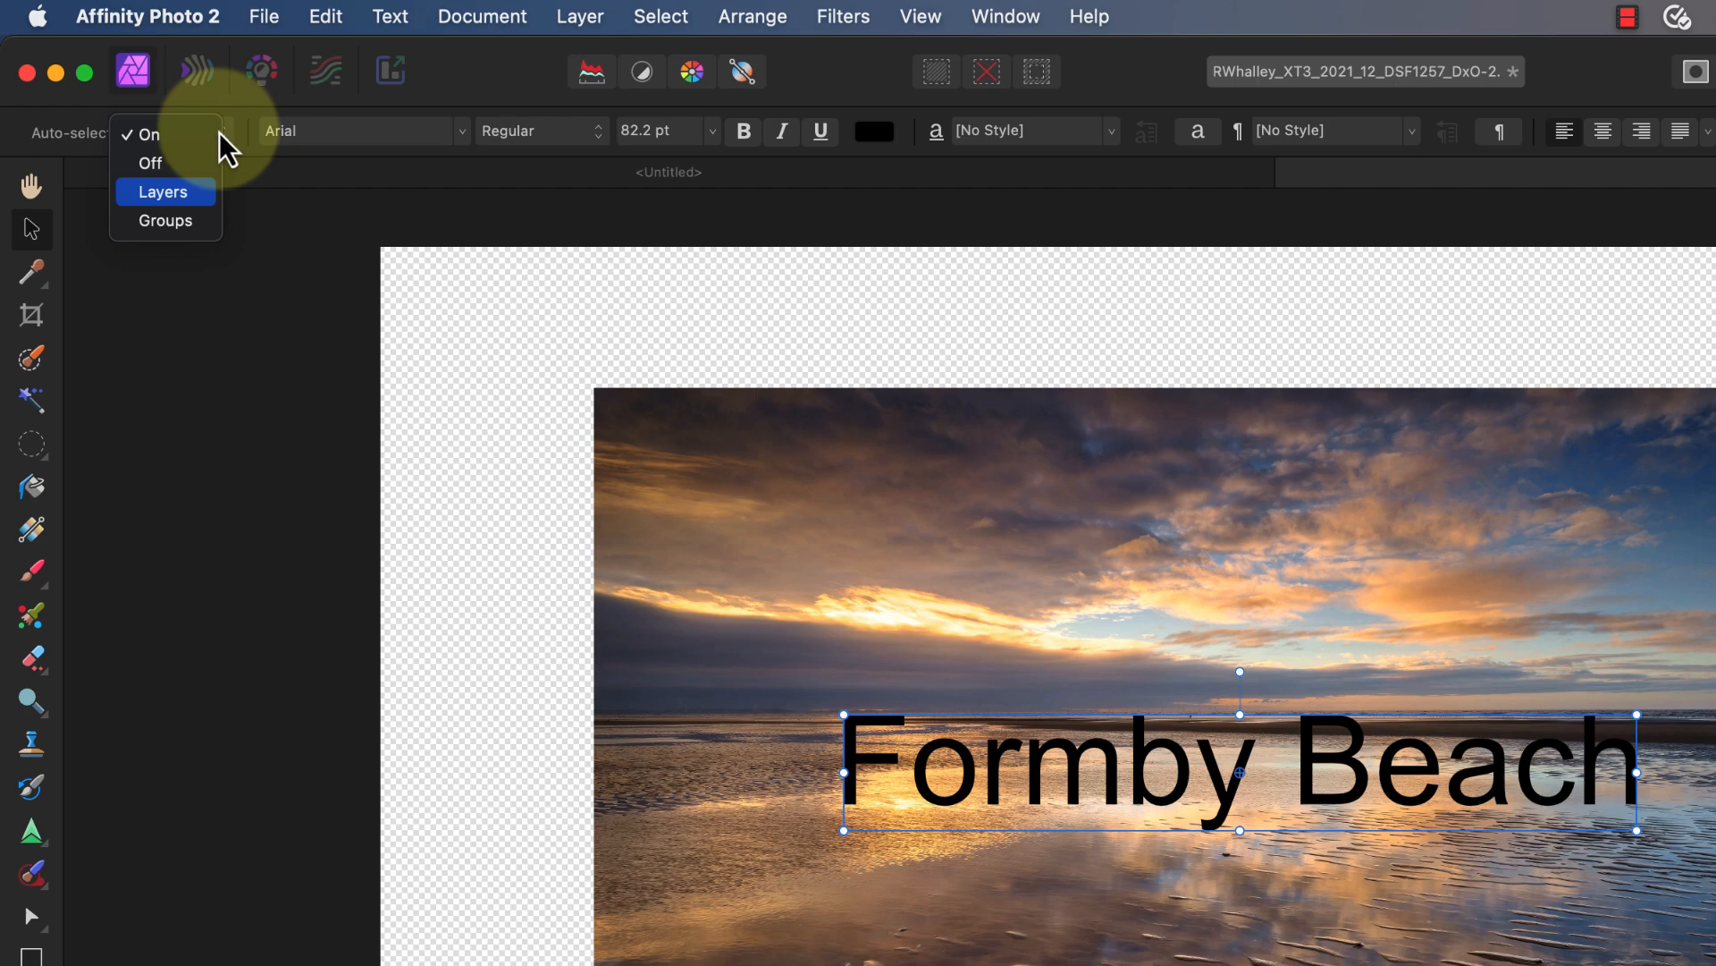
{"action": "left_click", "coordinate": [149, 163]}
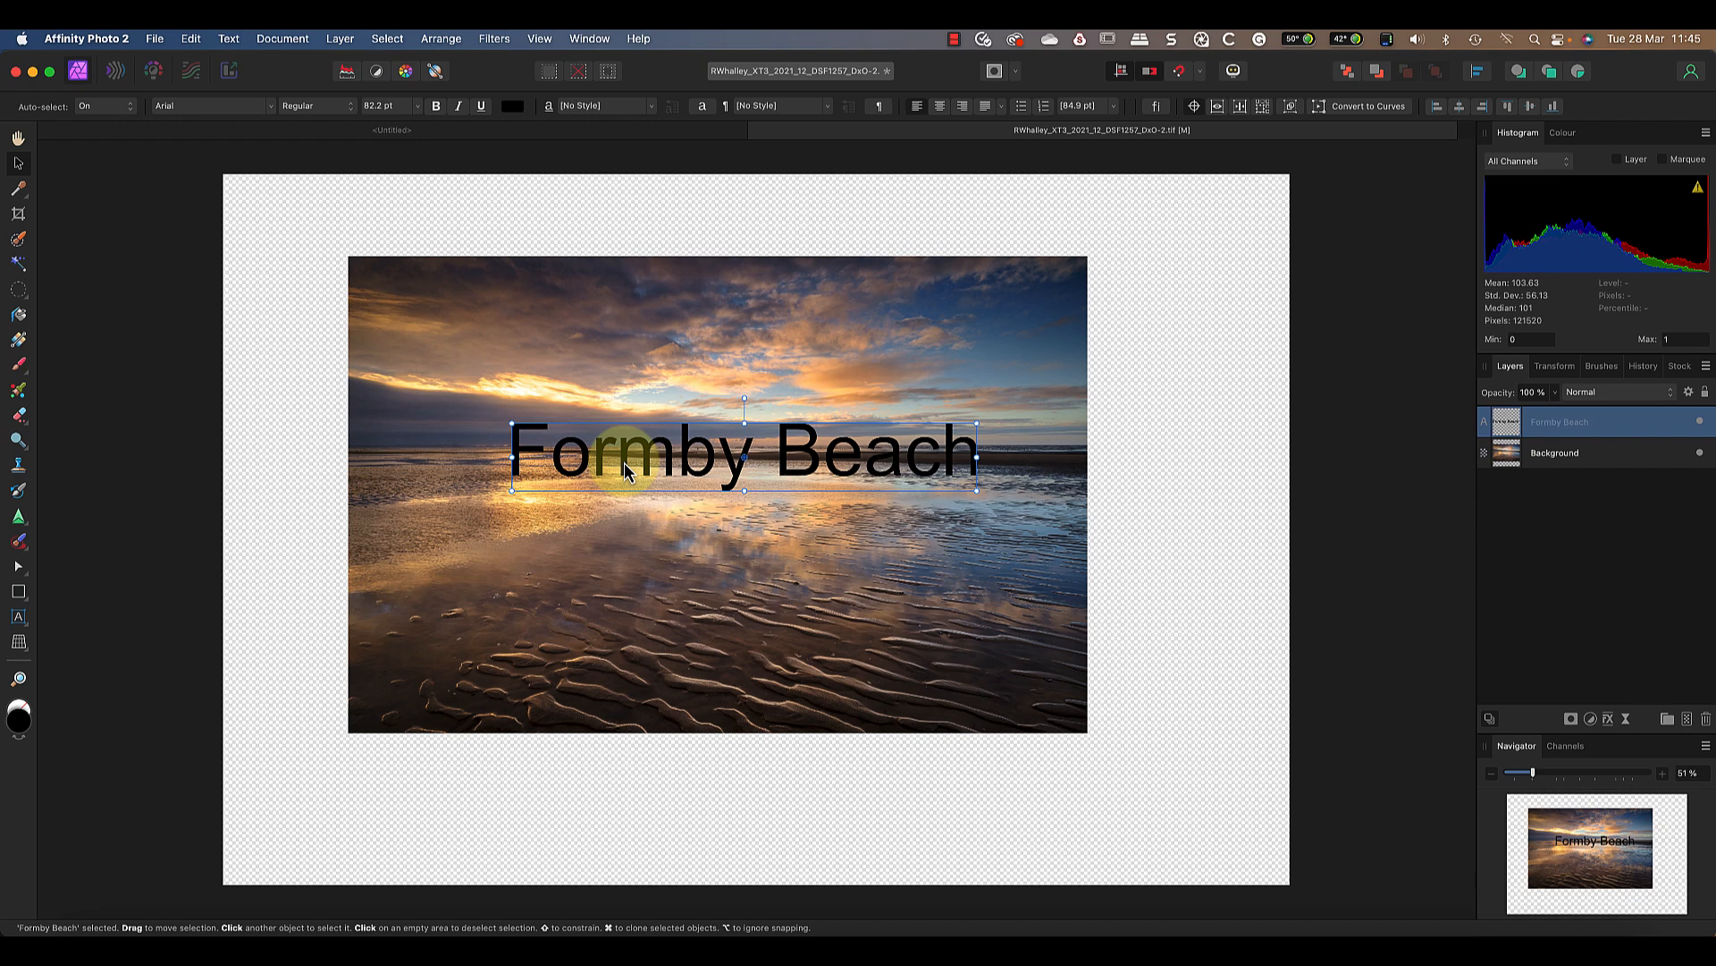
{"action": "mouse_move", "coordinate": [1274, 391]}
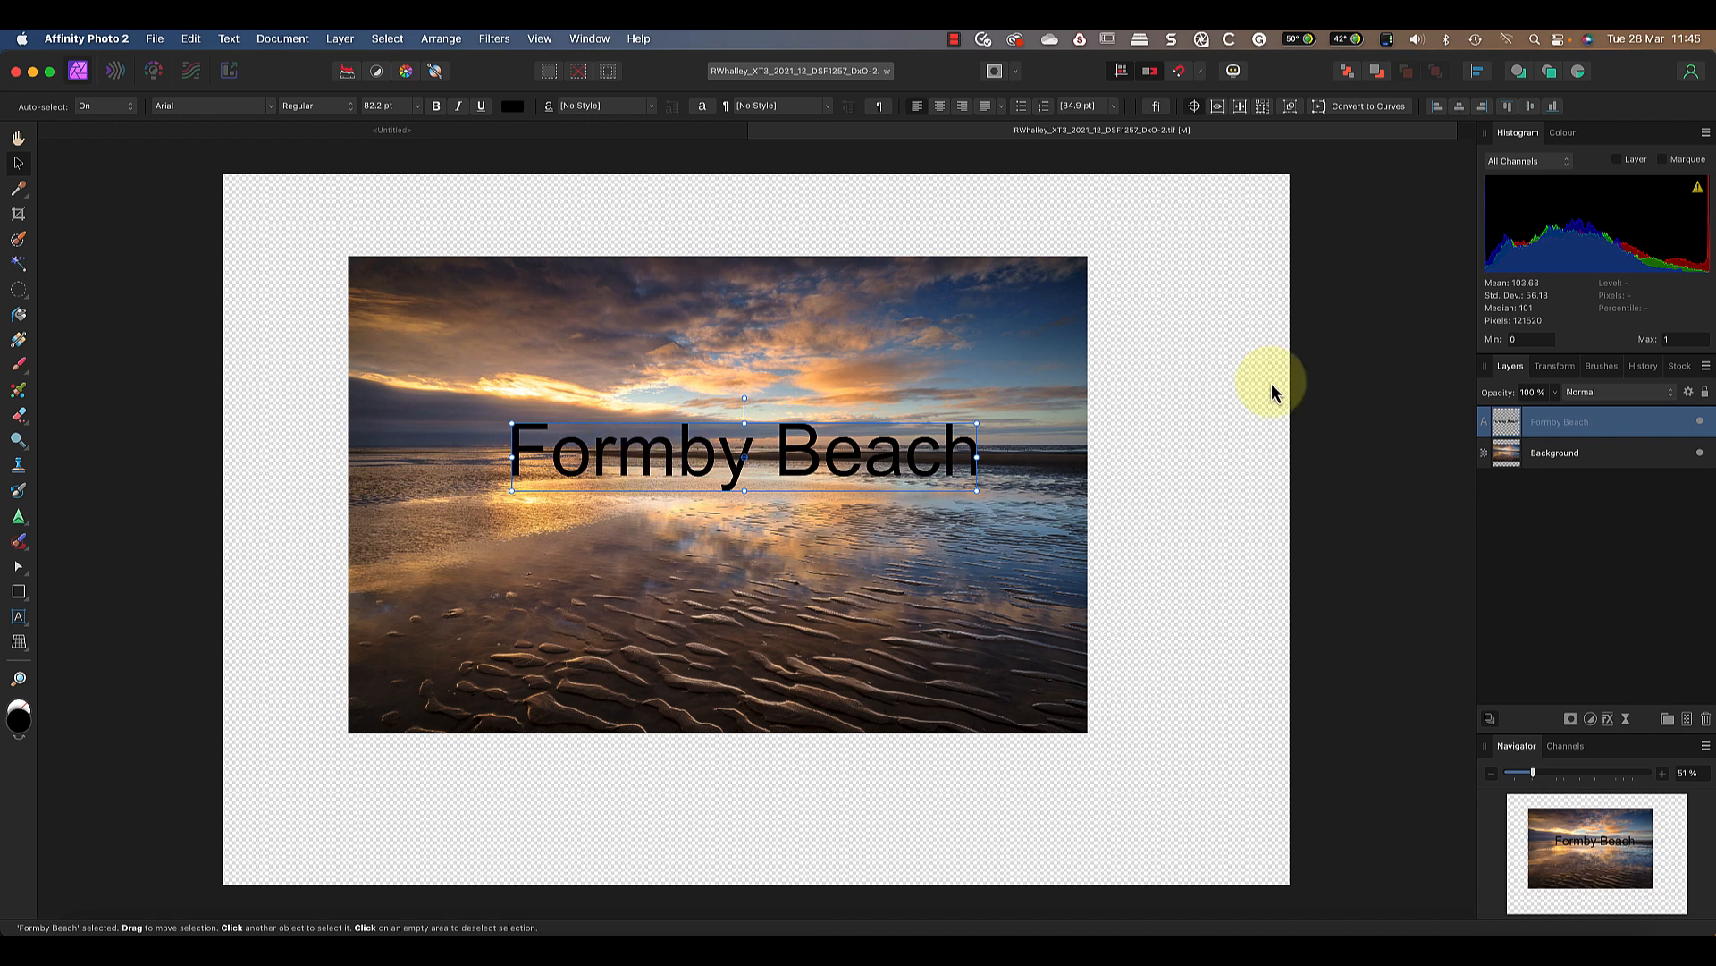
{"action": "mouse_move", "coordinate": [1325, 384]}
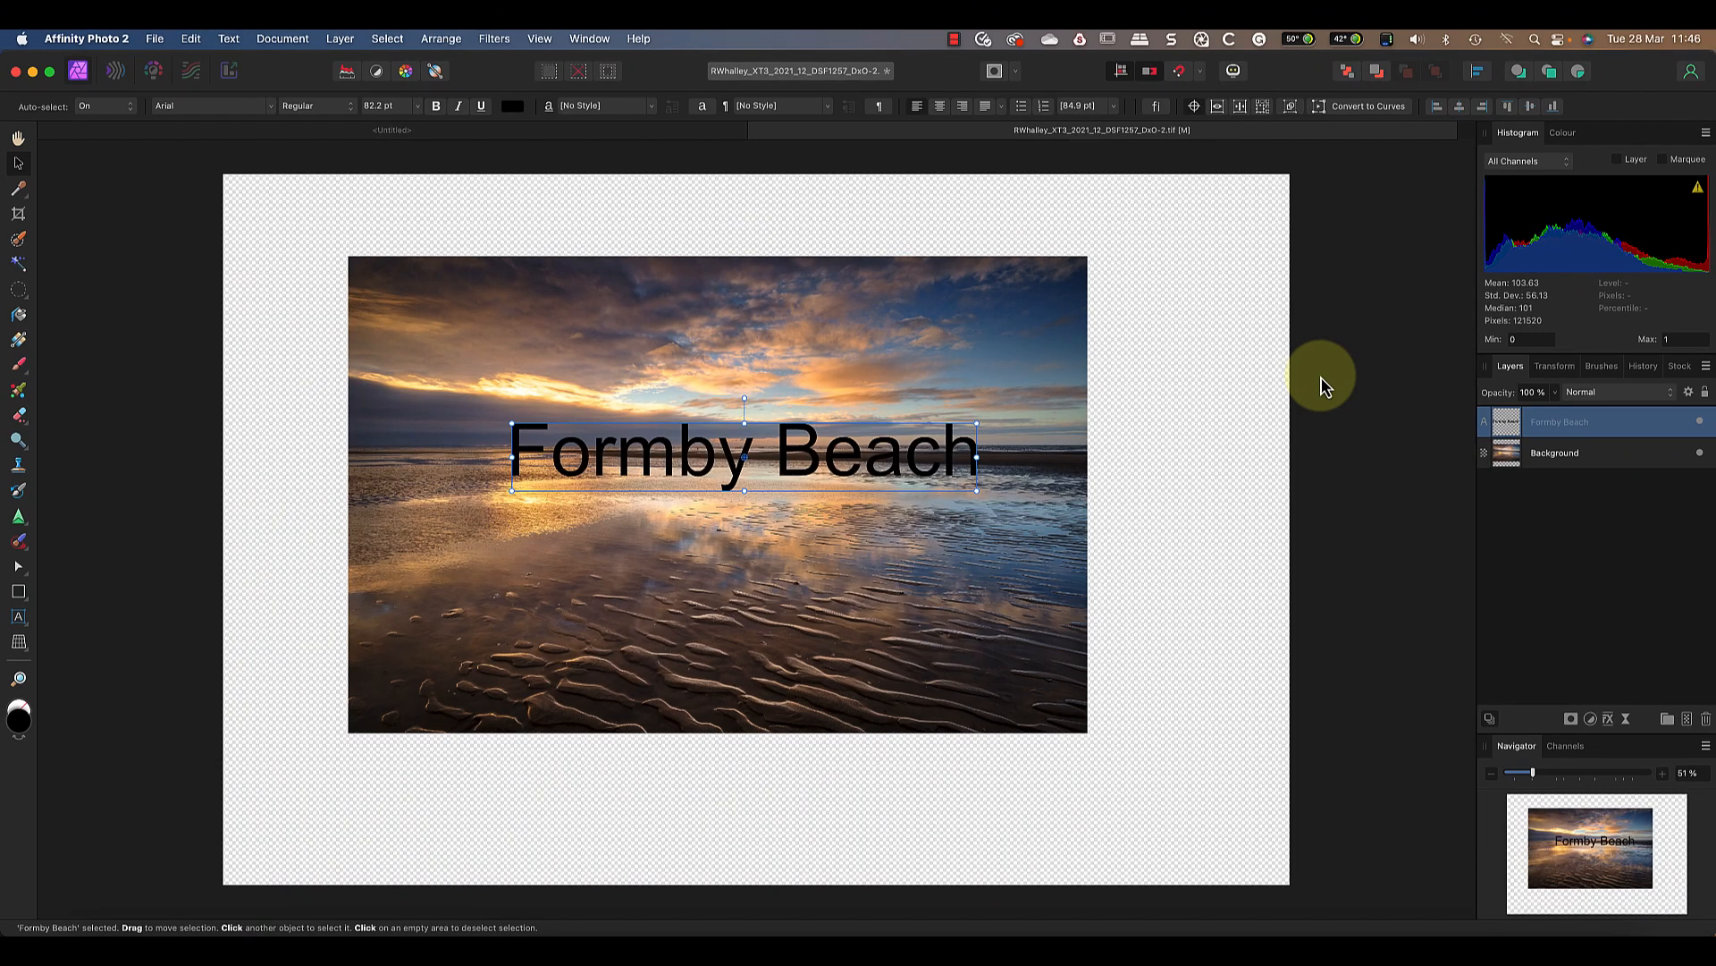
{"action": "mouse_move", "coordinate": [1442, 120]}
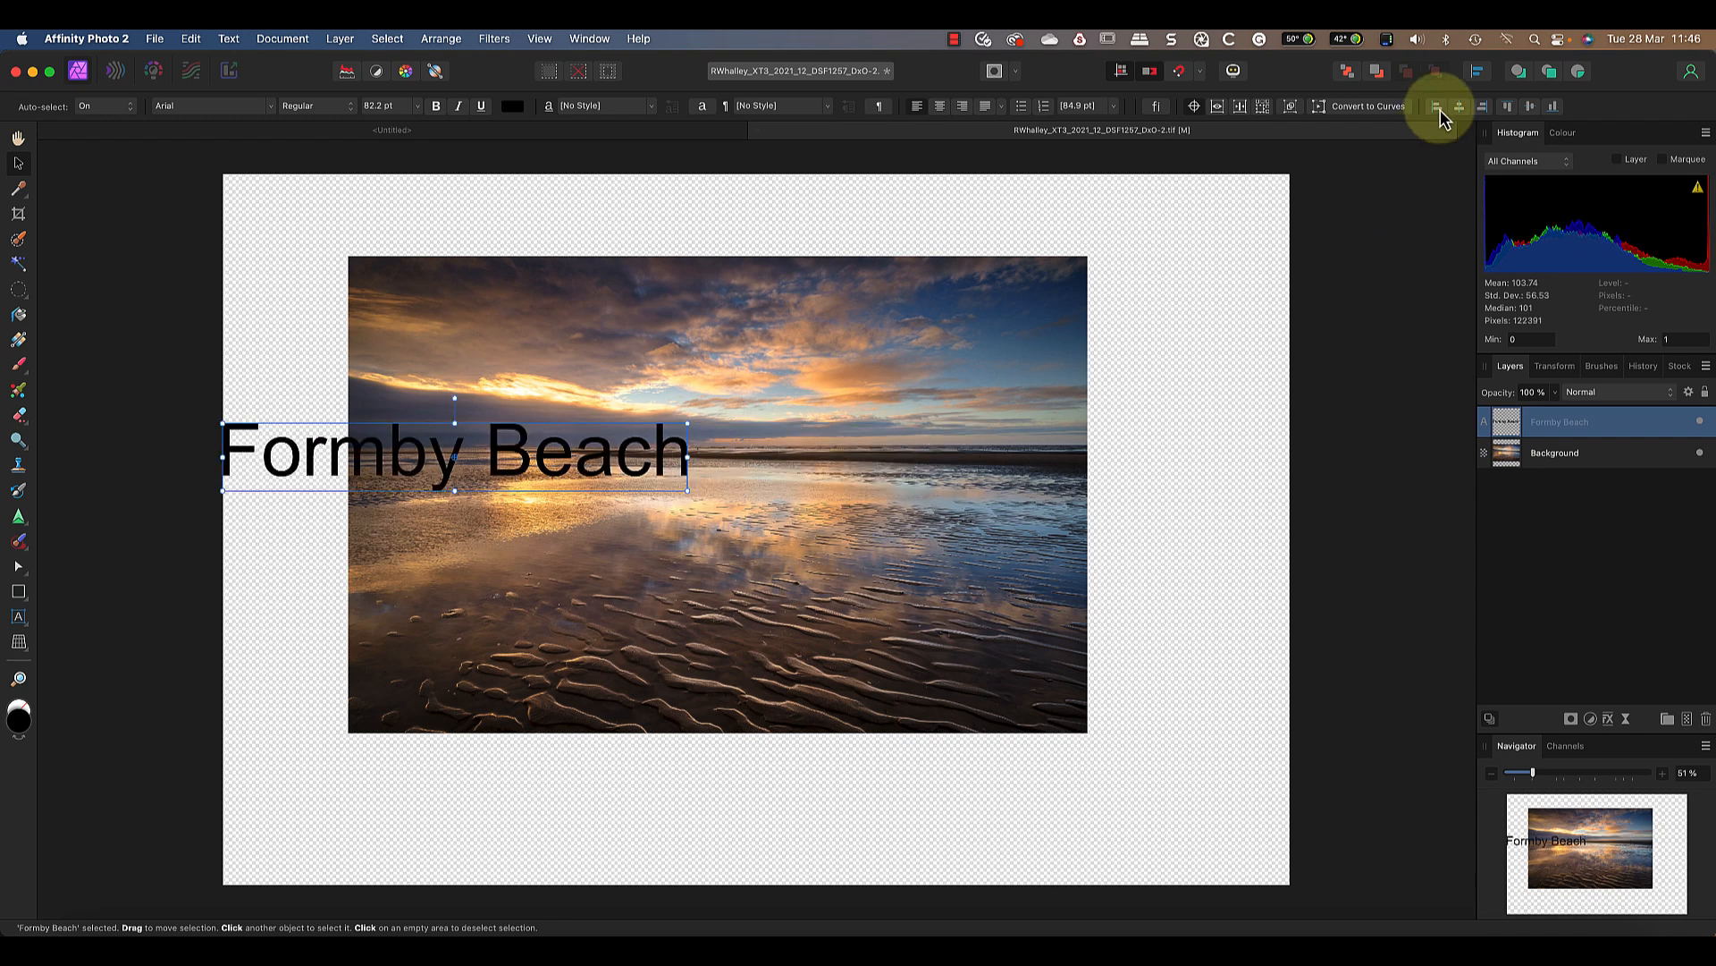
{"action": "mouse_move", "coordinate": [1516, 115]}
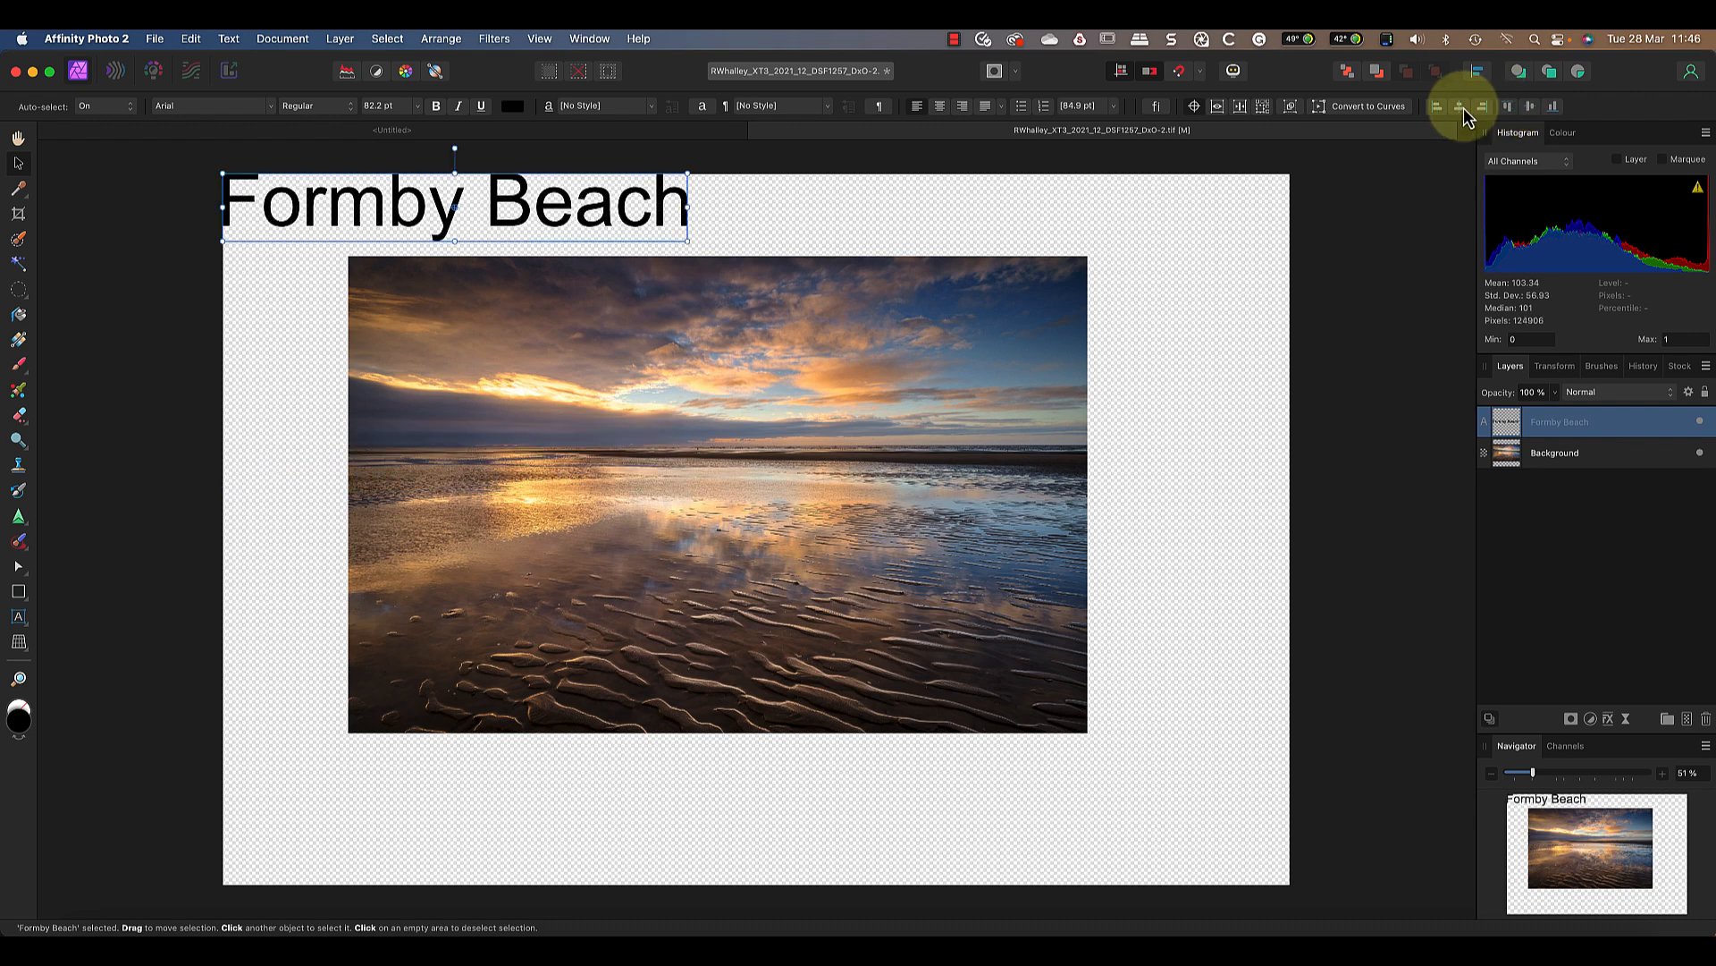
Centre the 'Formby Beach' text on the page with Align Center.
{"action": "left_click", "coordinate": [1508, 107]}
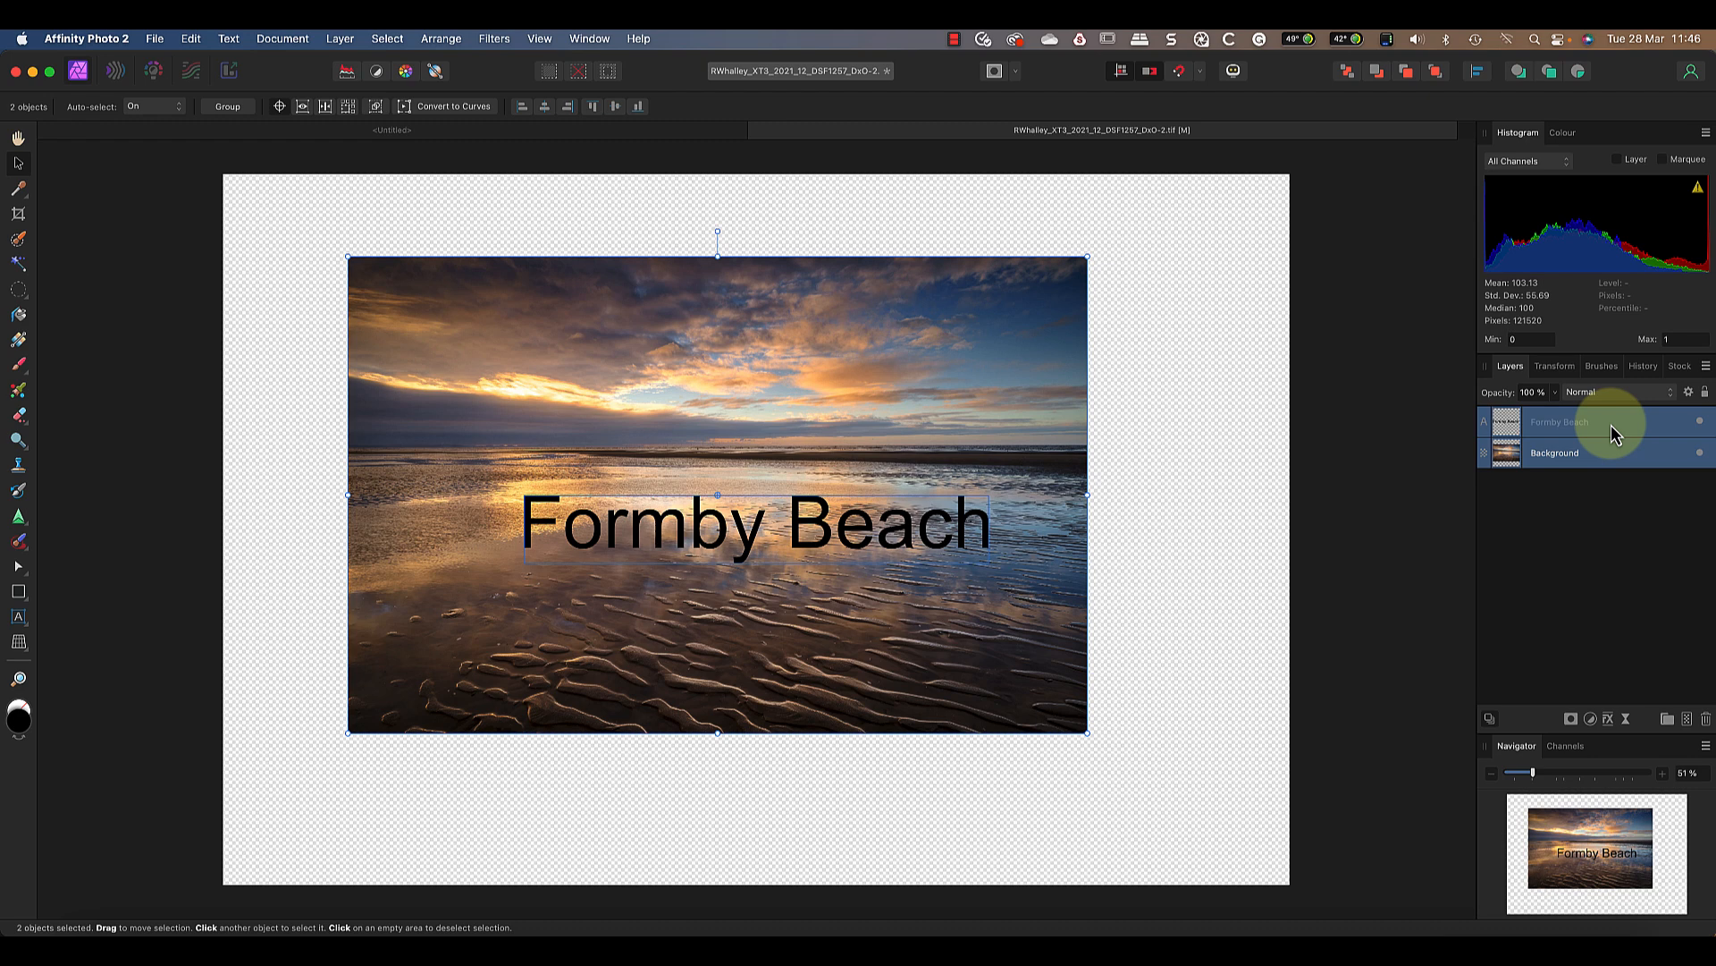
{"action": "mouse_move", "coordinate": [501, 213]}
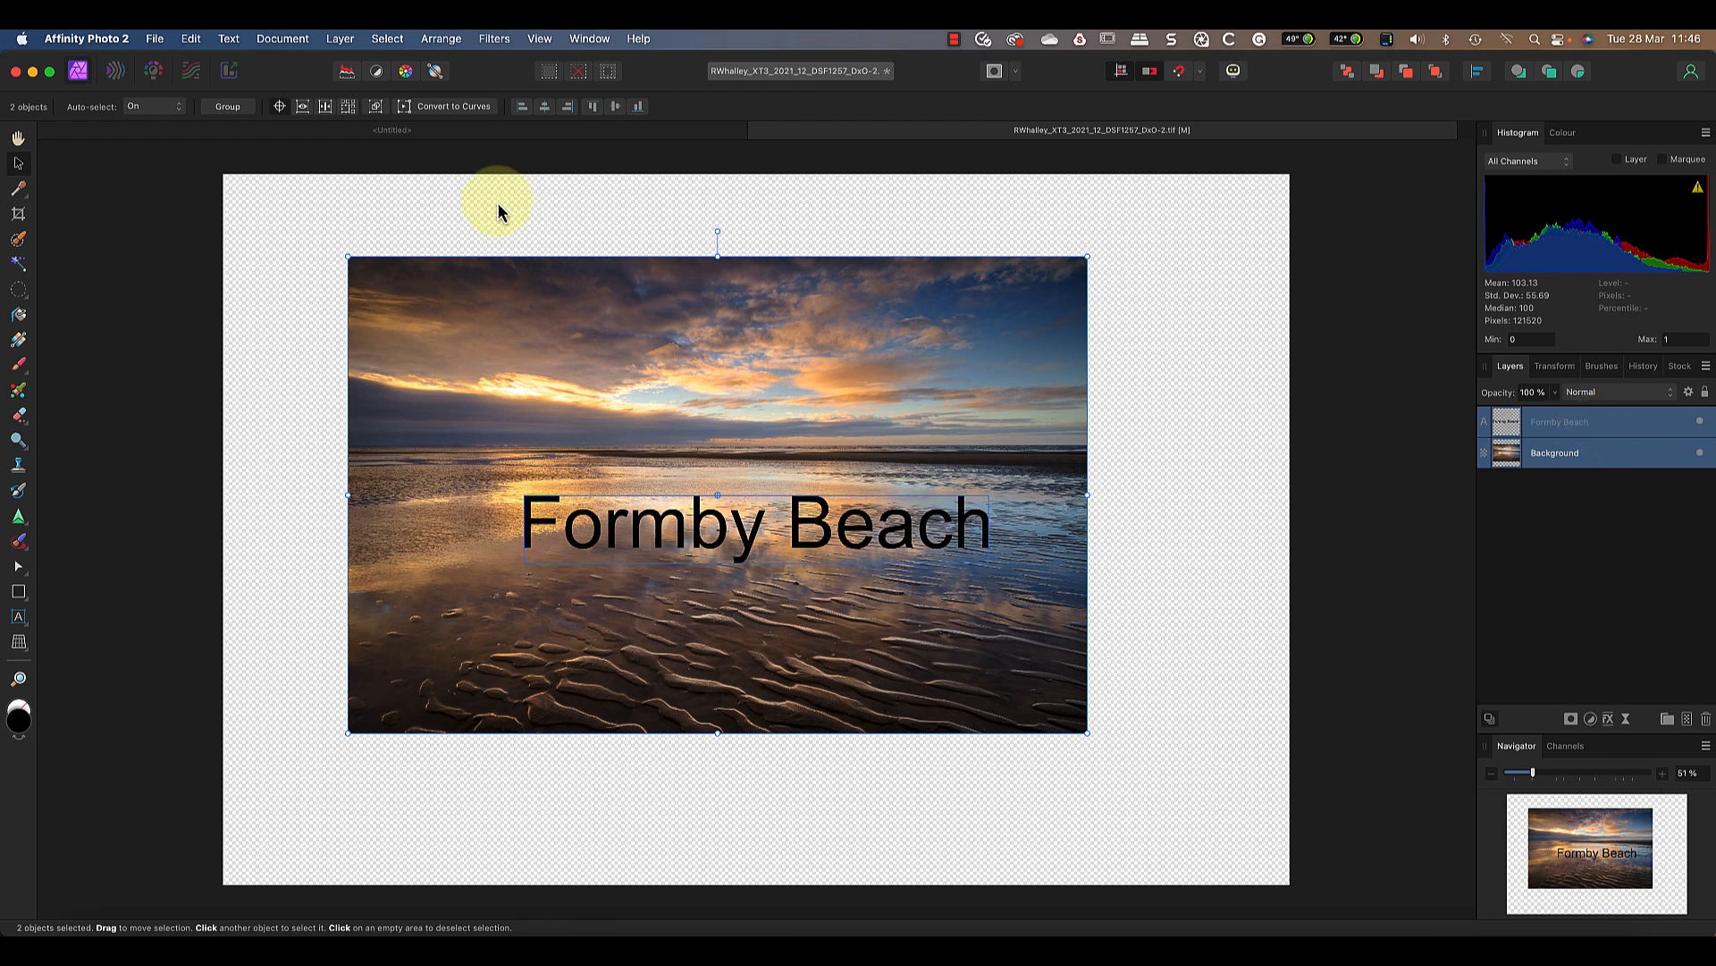
Line the text up with the photo's left edge, then centre it horizontally on the photo.
{"action": "left_click", "coordinate": [522, 107]}
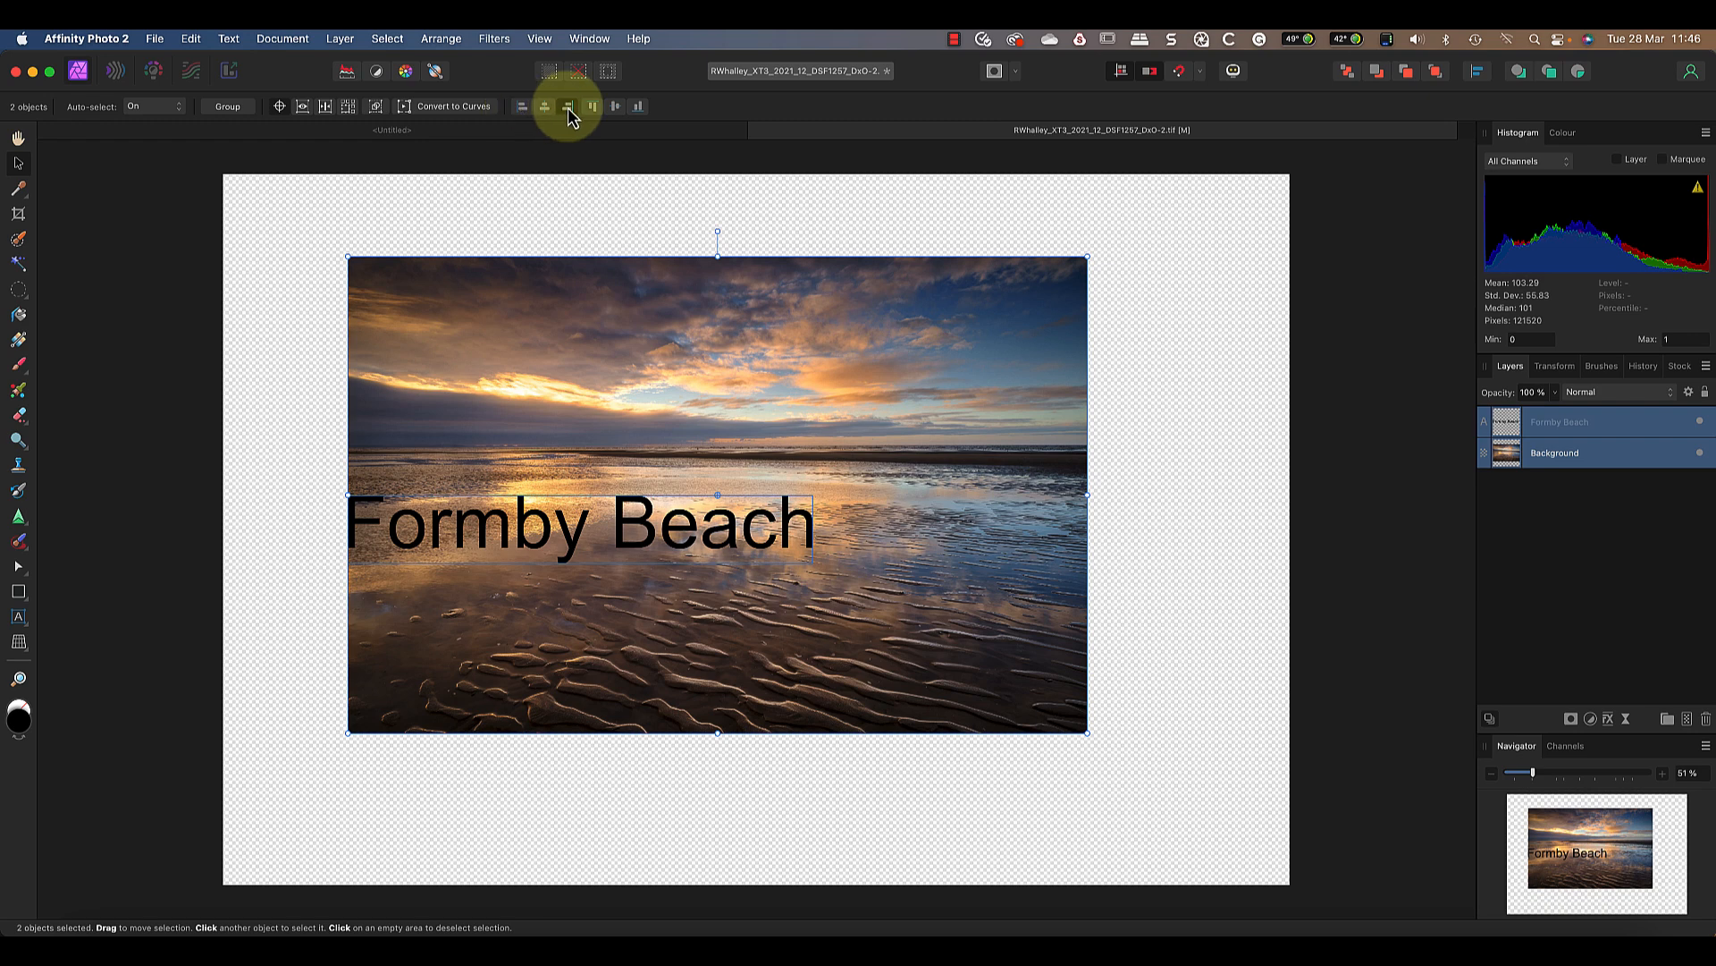
{"action": "left_click", "coordinate": [544, 107]}
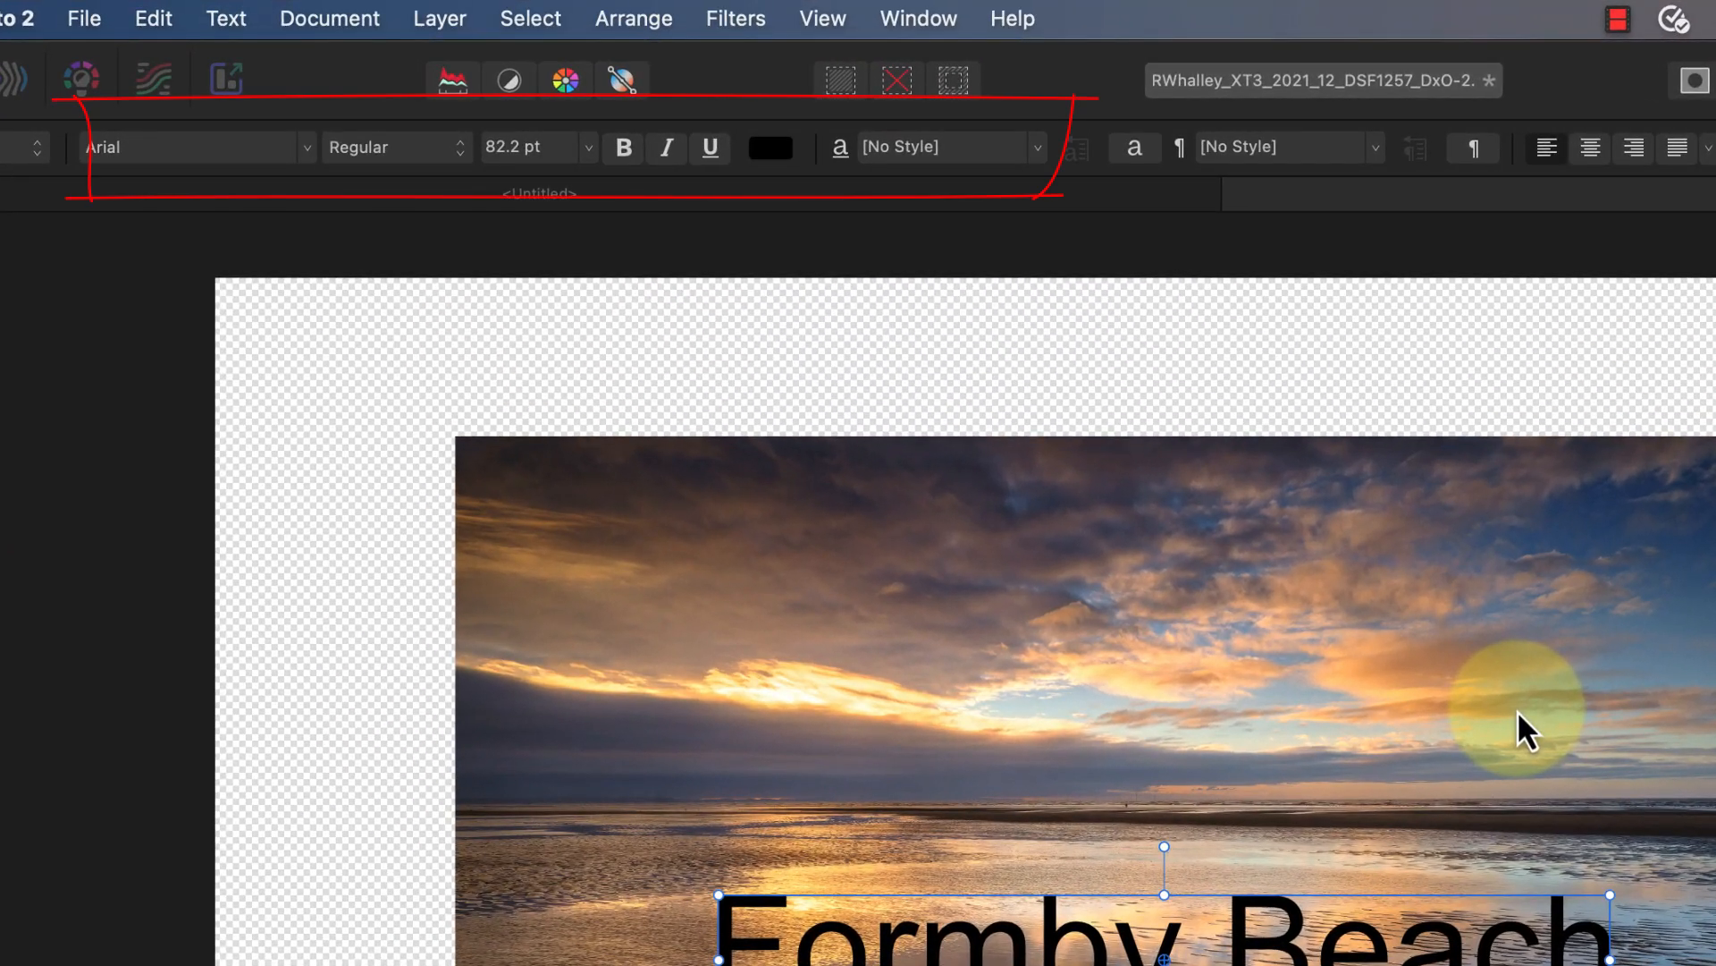
{"action": "mouse_move", "coordinate": [1240, 643]}
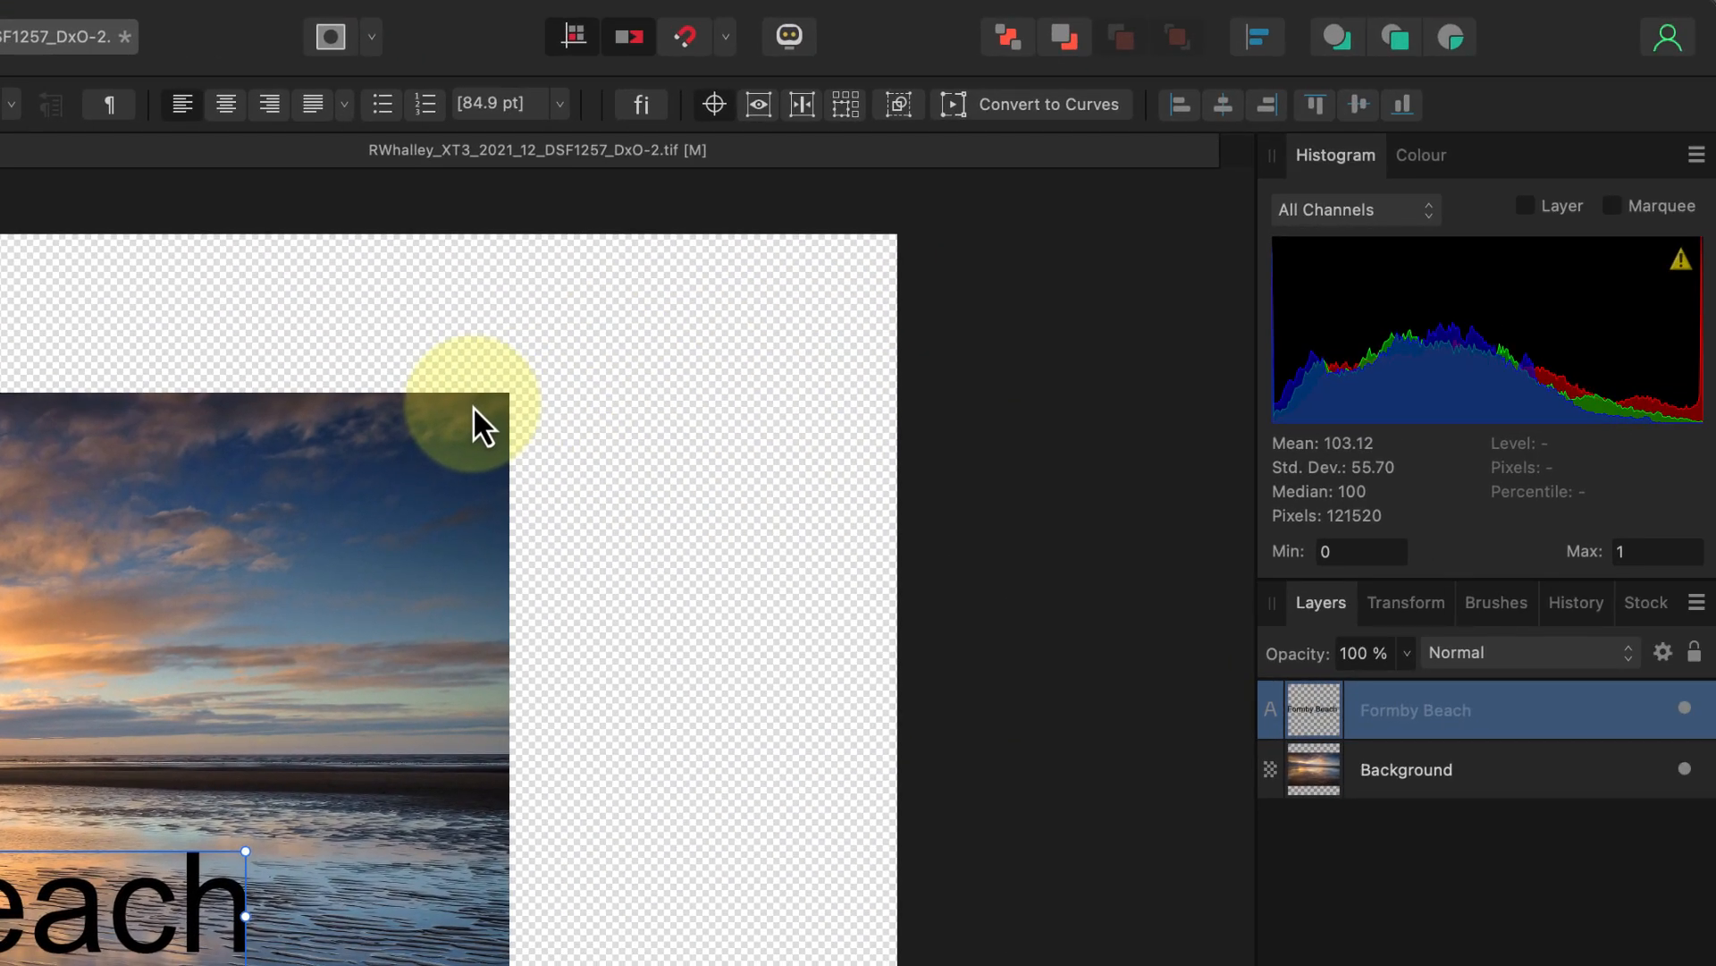
{"action": "mouse_move", "coordinate": [869, 208]}
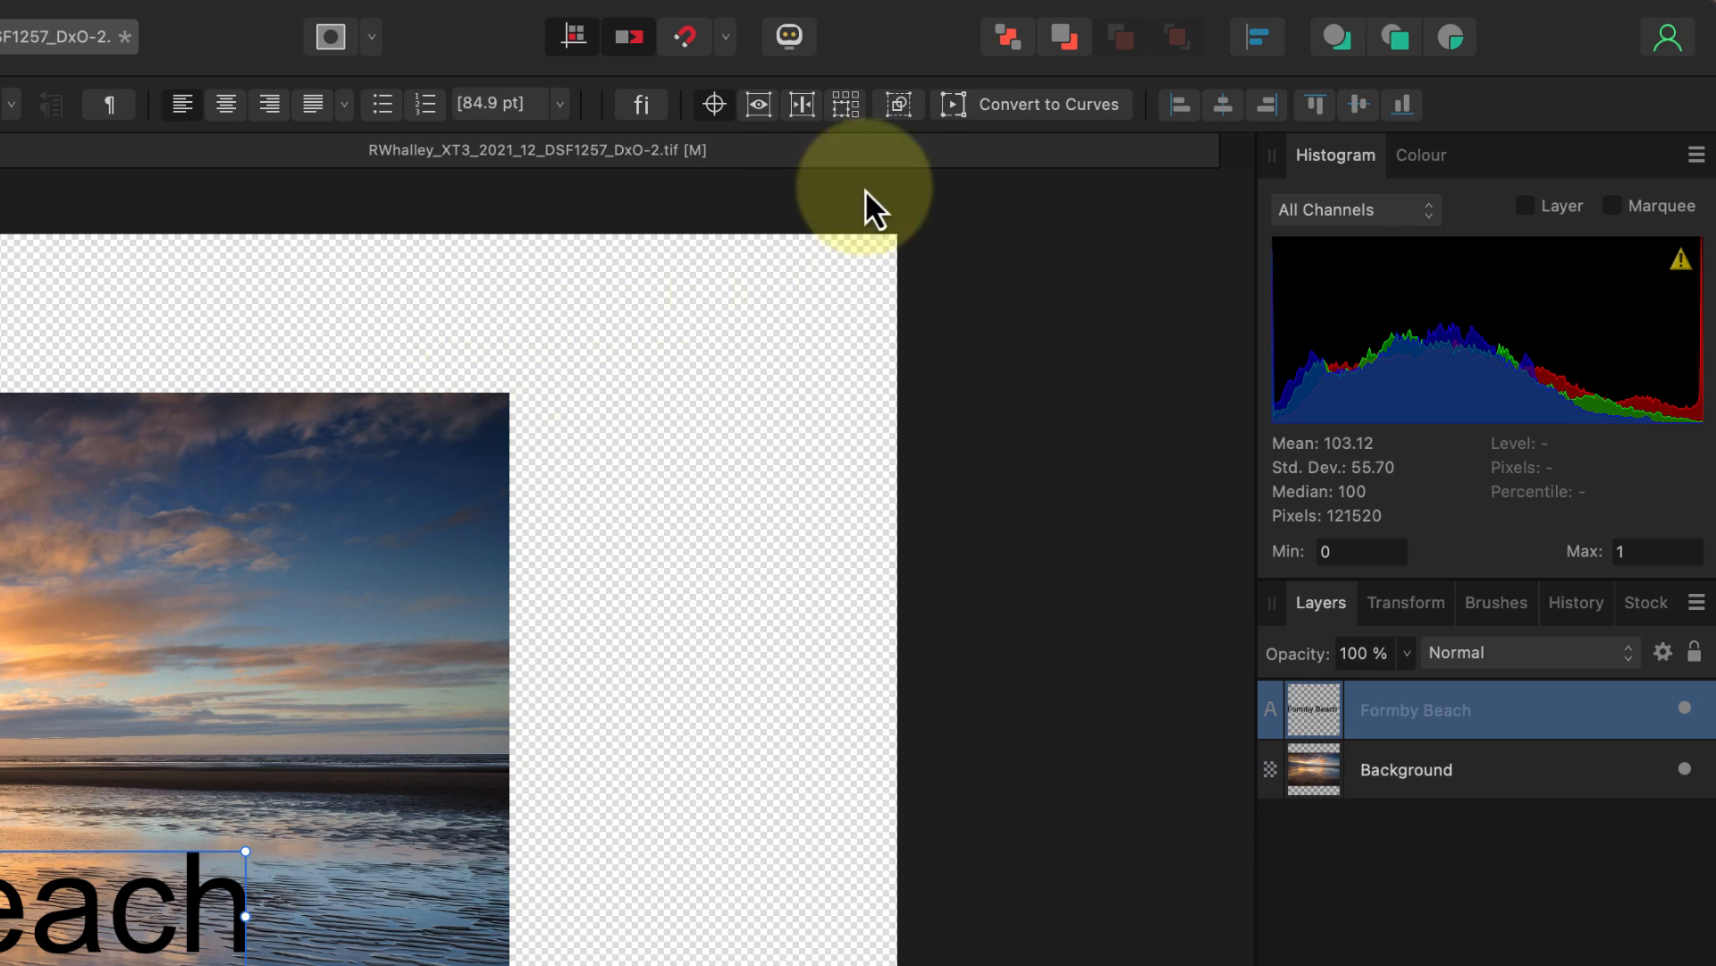
{"action": "mouse_move", "coordinate": [1009, 132]}
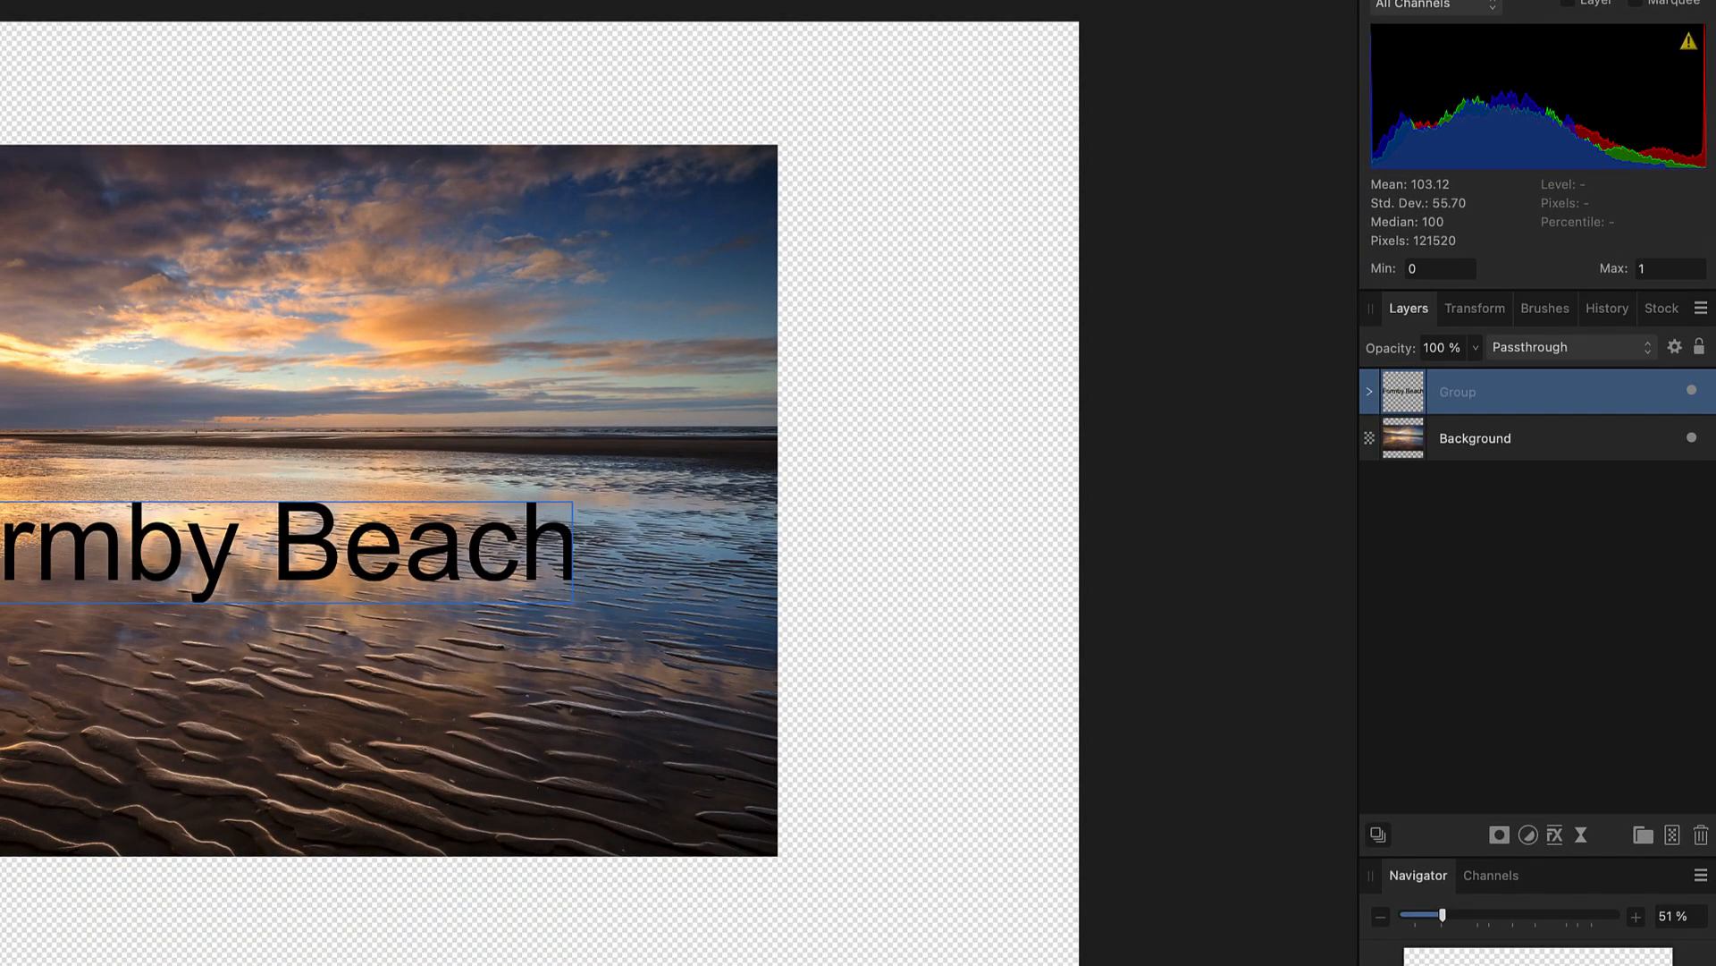
{"action": "mouse_move", "coordinate": [1375, 404]}
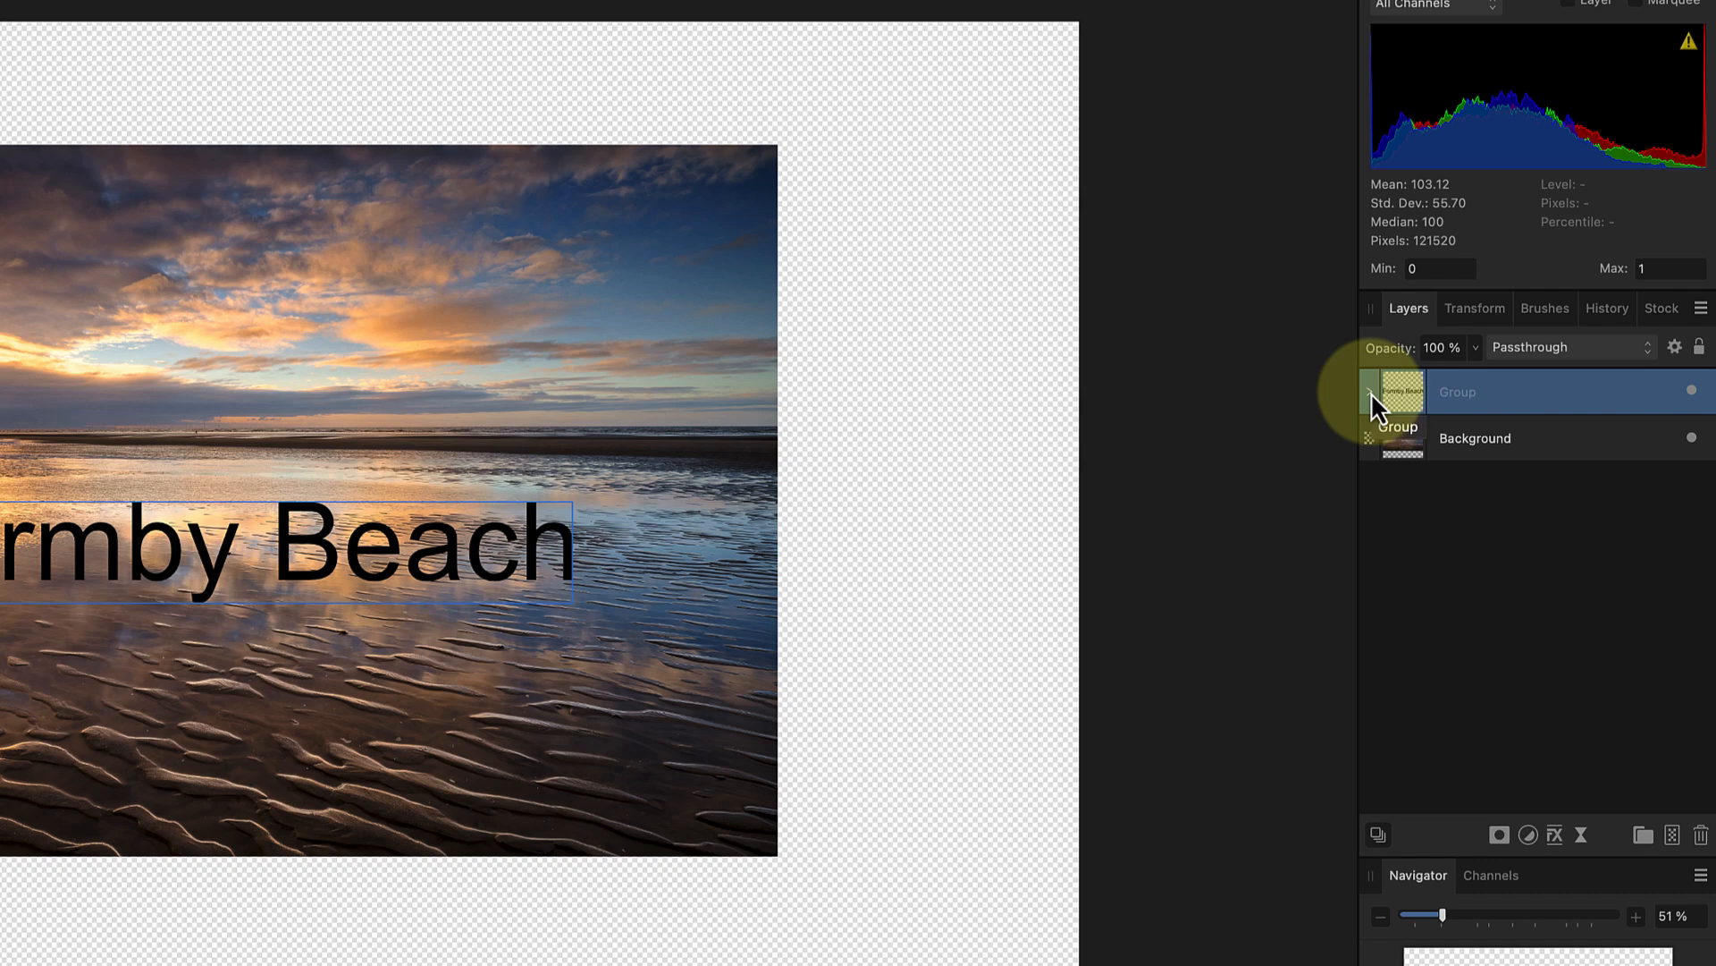
Expand the Group layer to reveal each letter as its own Curves layer.
{"action": "left_click", "coordinate": [1371, 394]}
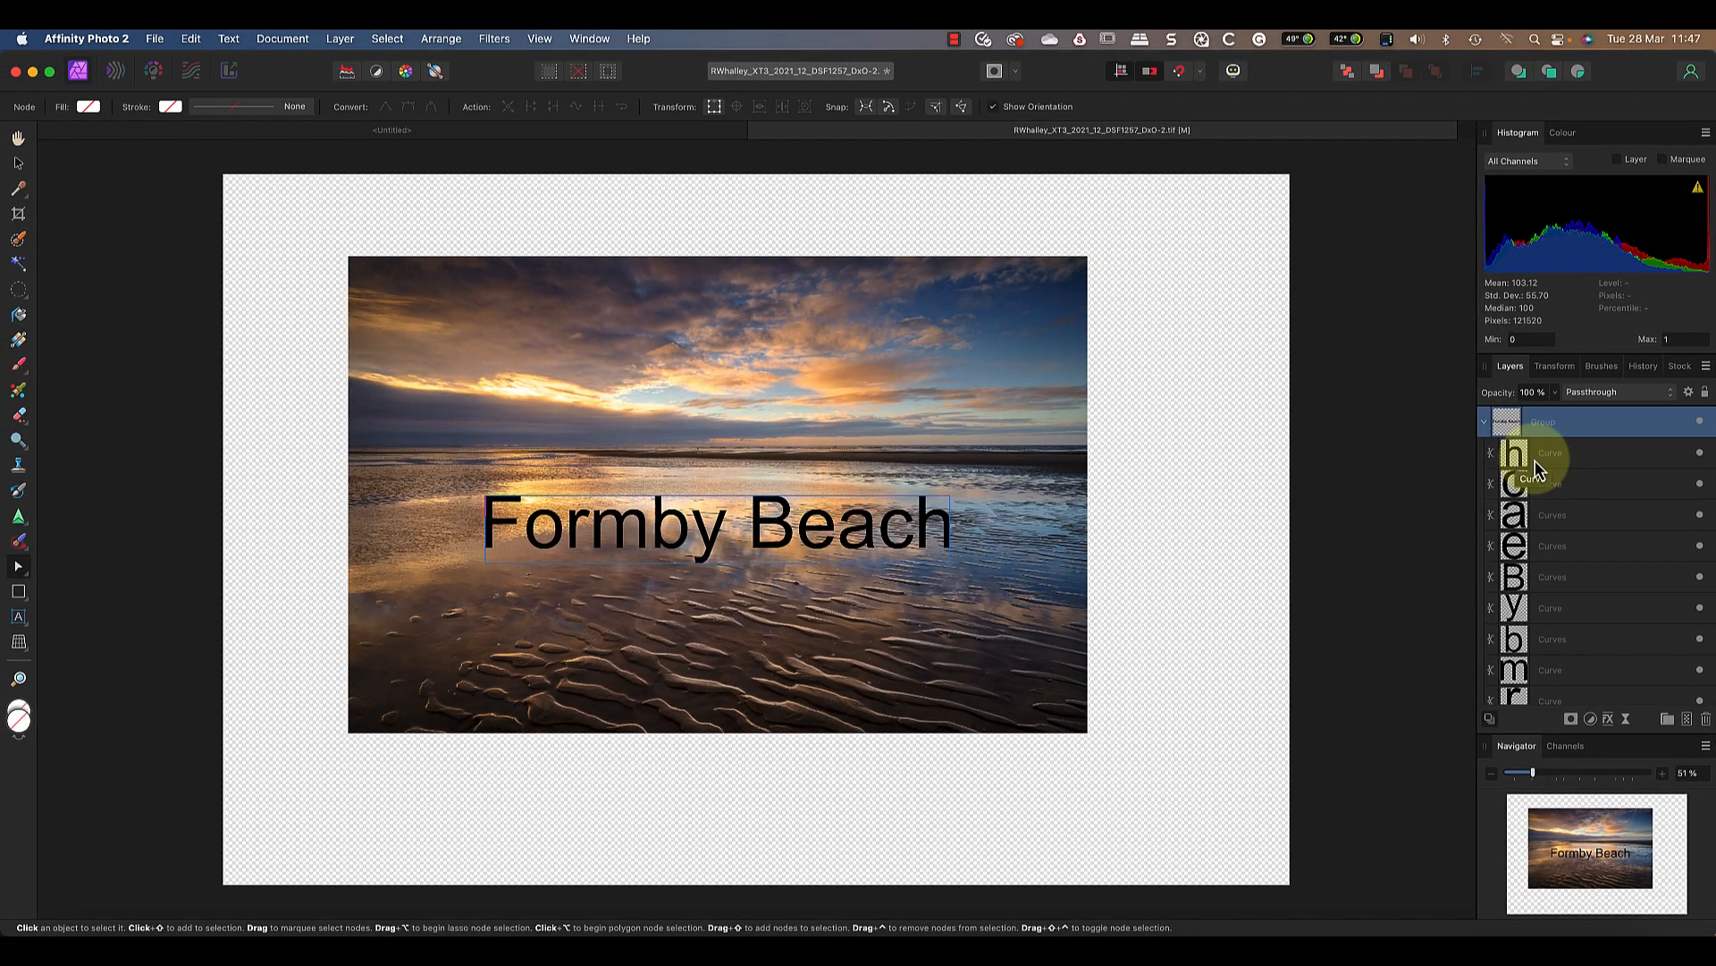
{"action": "scroll", "scroll_direction": "down", "scroll_amount": 3}
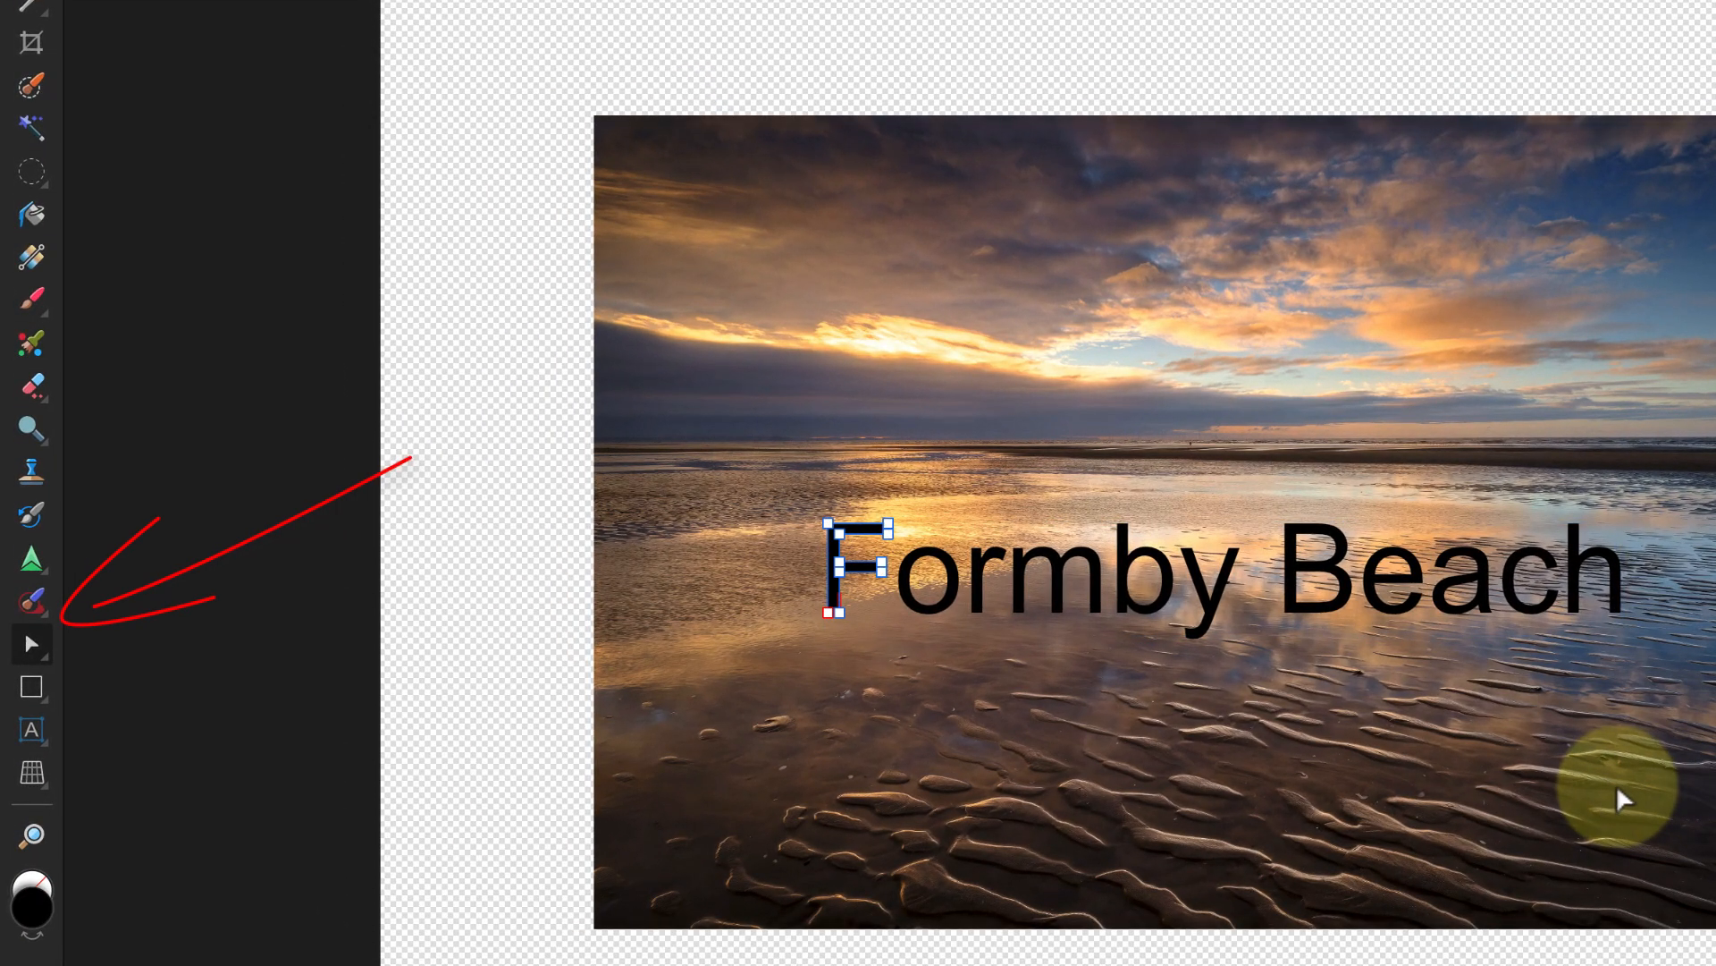
{"action": "mouse_move", "coordinate": [952, 649]}
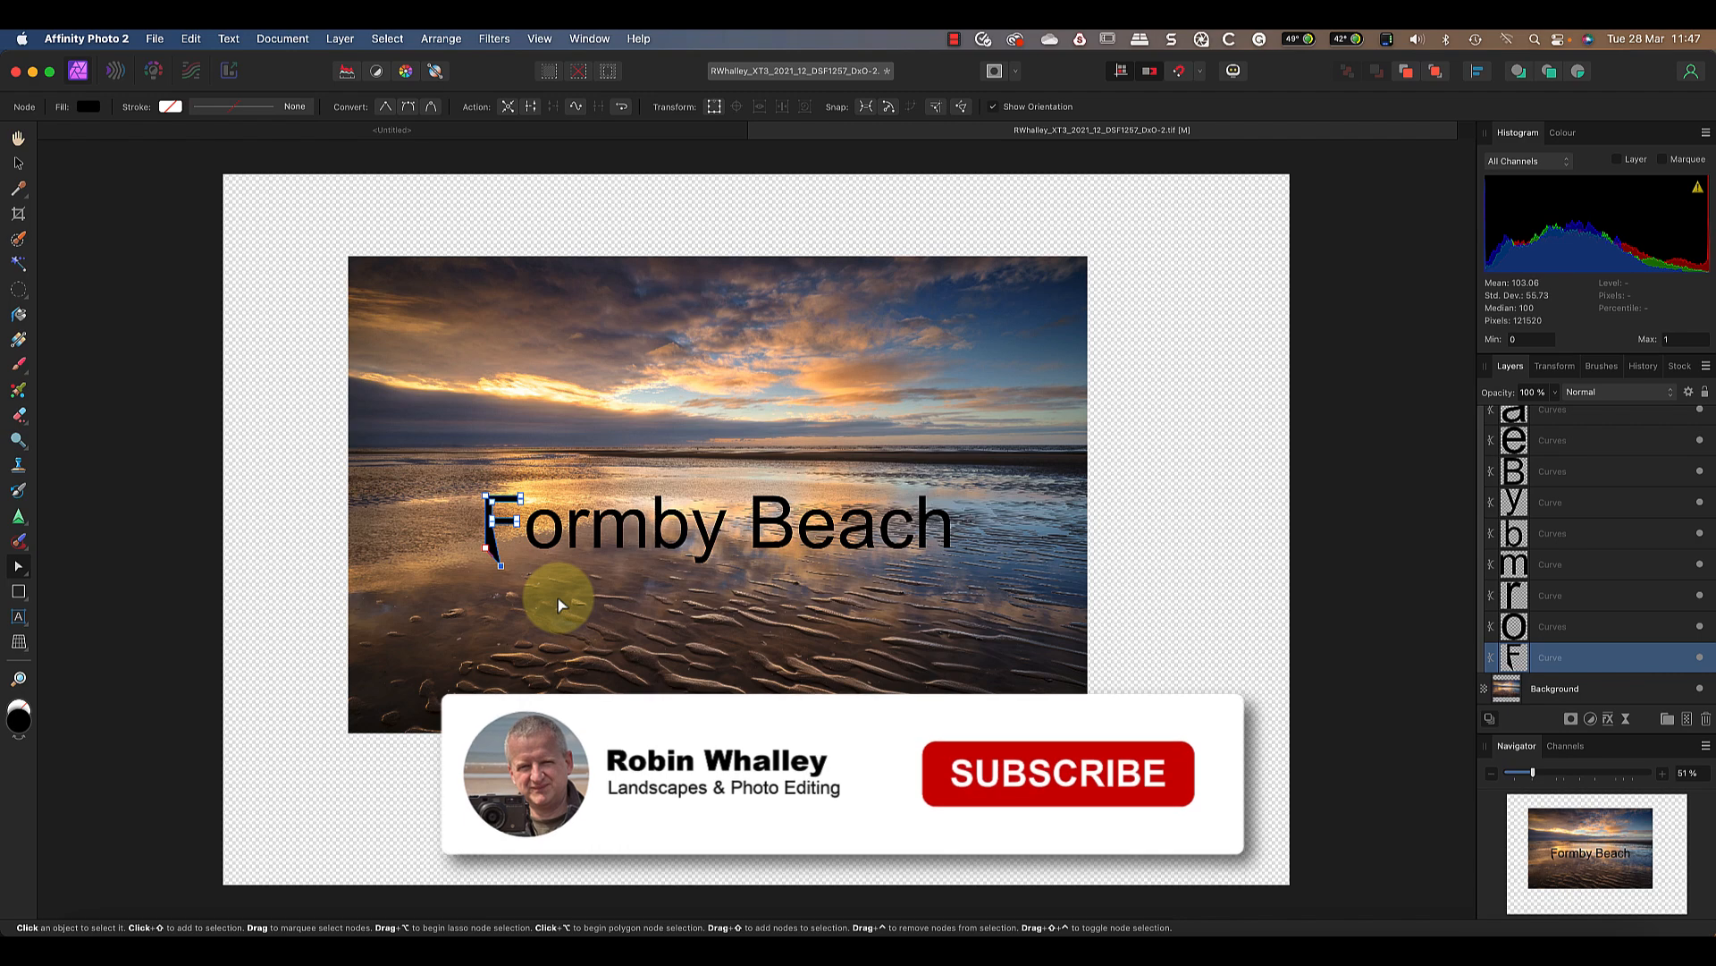
{"action": "left_click", "coordinate": [1057, 773]}
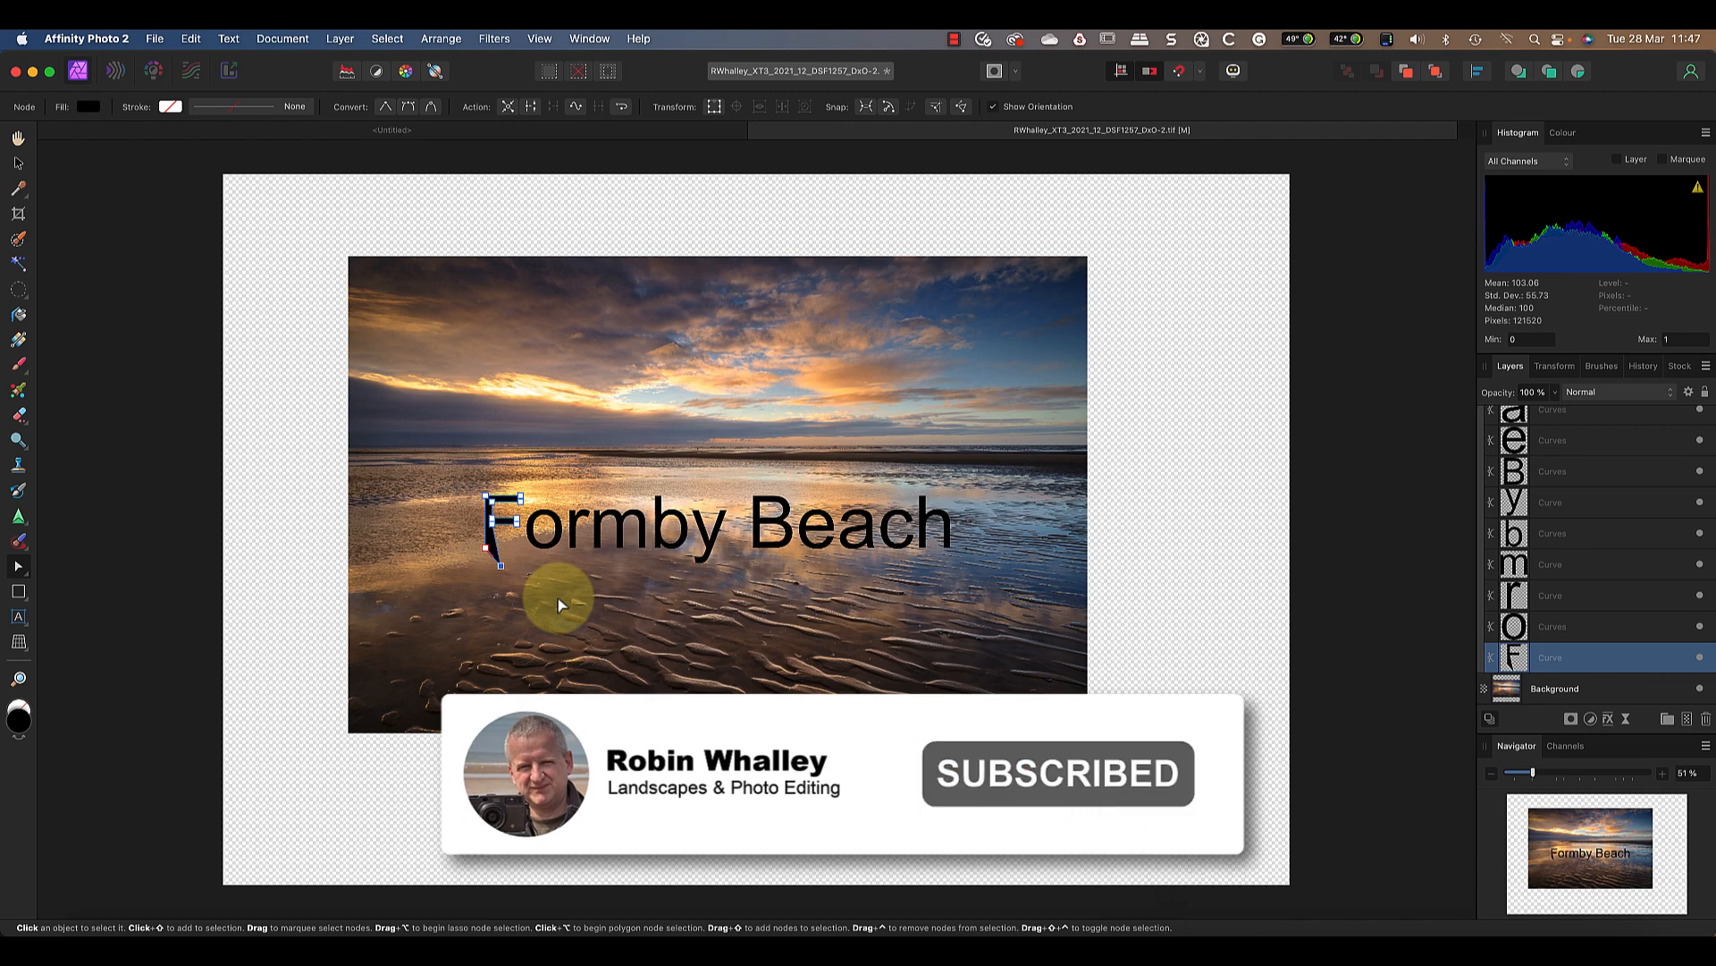